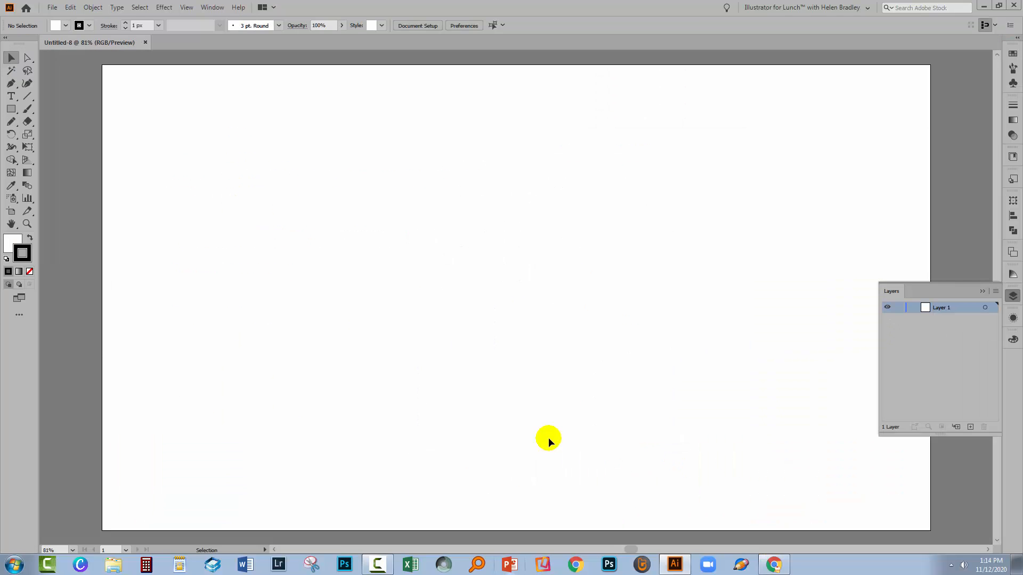
{"action": "mouse_move", "coordinate": [989, 292]}
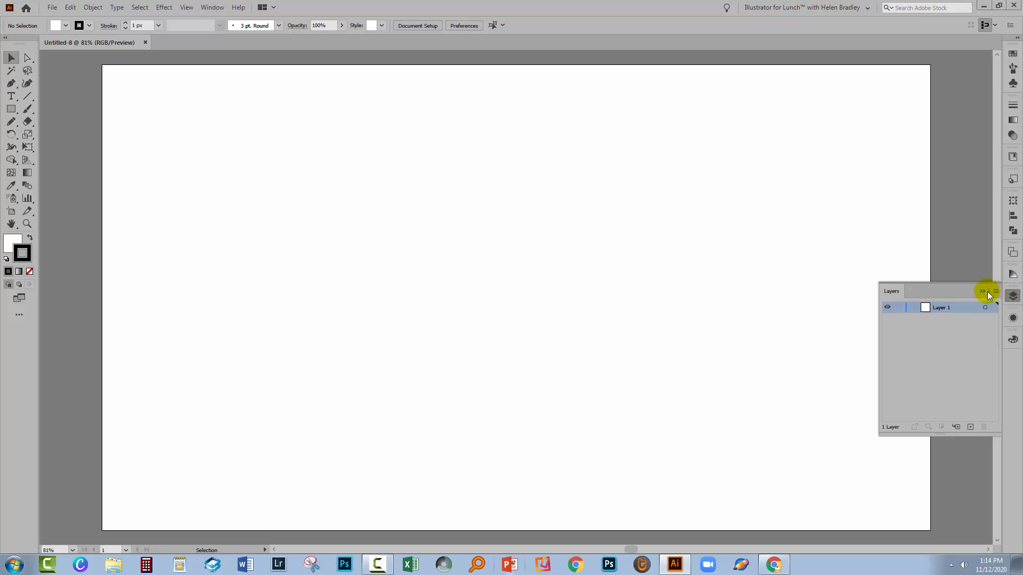
Collapse the Layers panel and set the word 'dream' as point text with the Type tool
{"action": "left_click", "coordinate": [983, 291]}
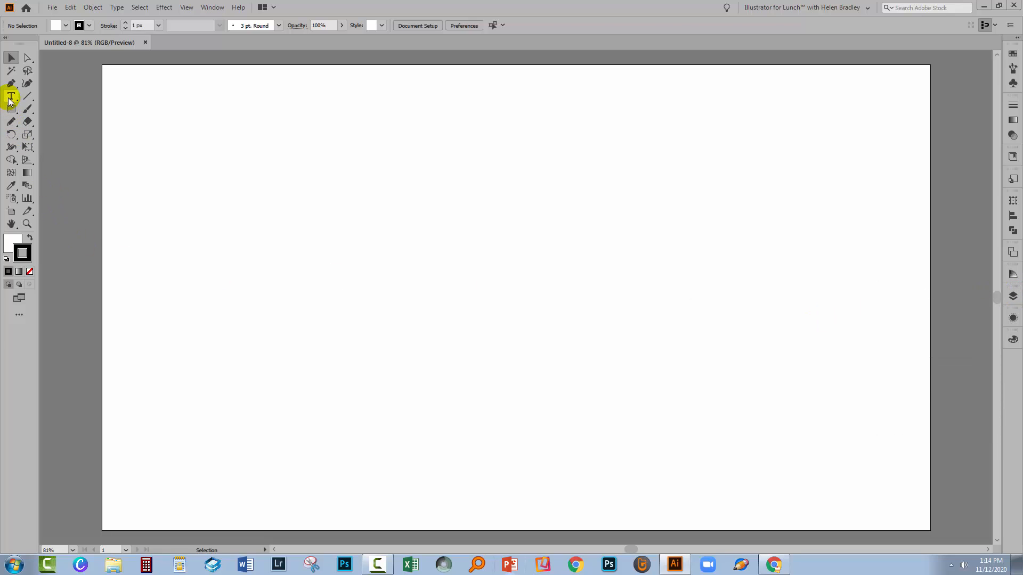
{"action": "left_click", "coordinate": [11, 97]}
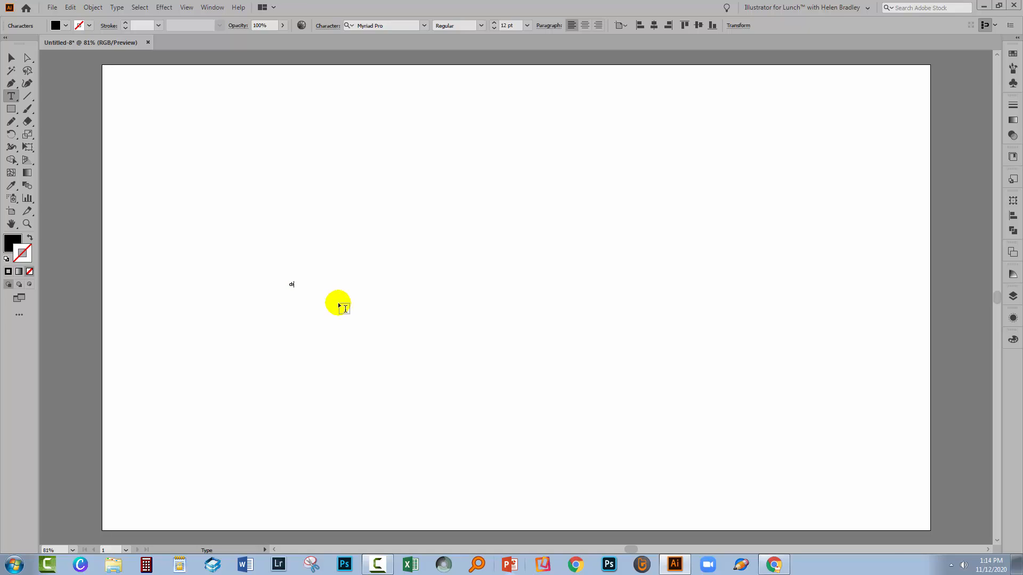
{"action": "type", "text": "ream"}
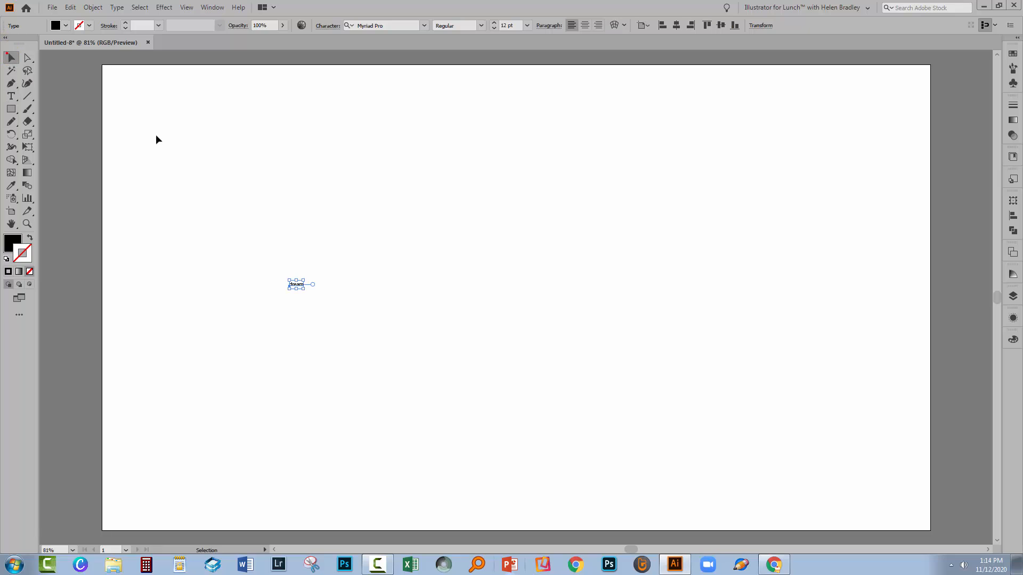
{"action": "mouse_move", "coordinate": [401, 222]}
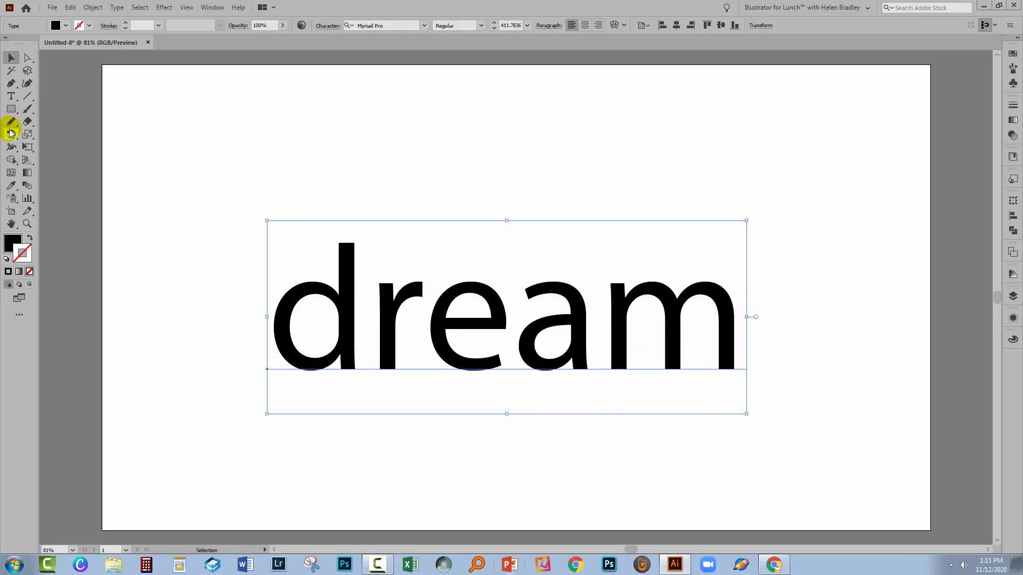
{"action": "mouse_move", "coordinate": [11, 97]}
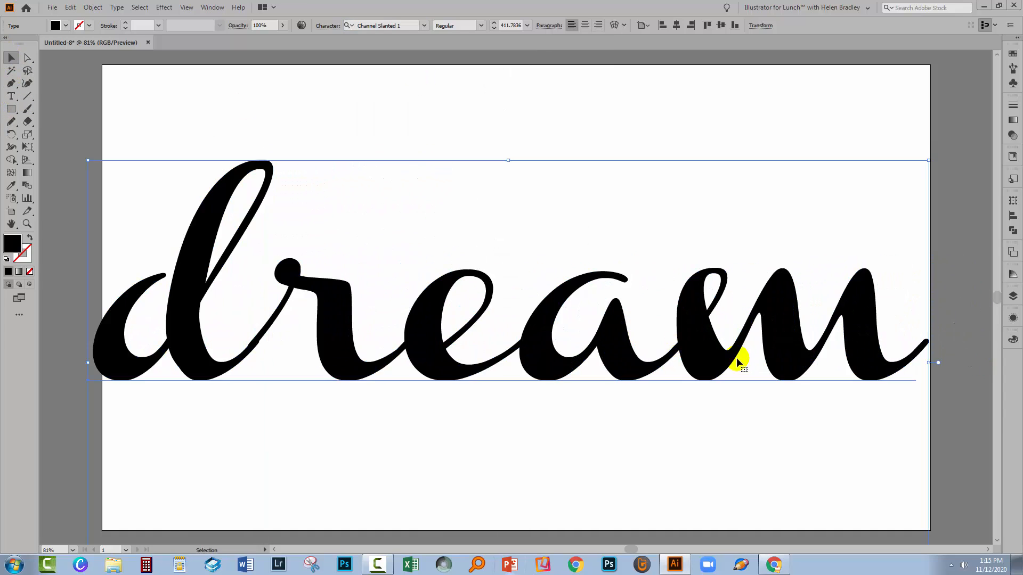
{"action": "mouse_move", "coordinate": [92, 163]}
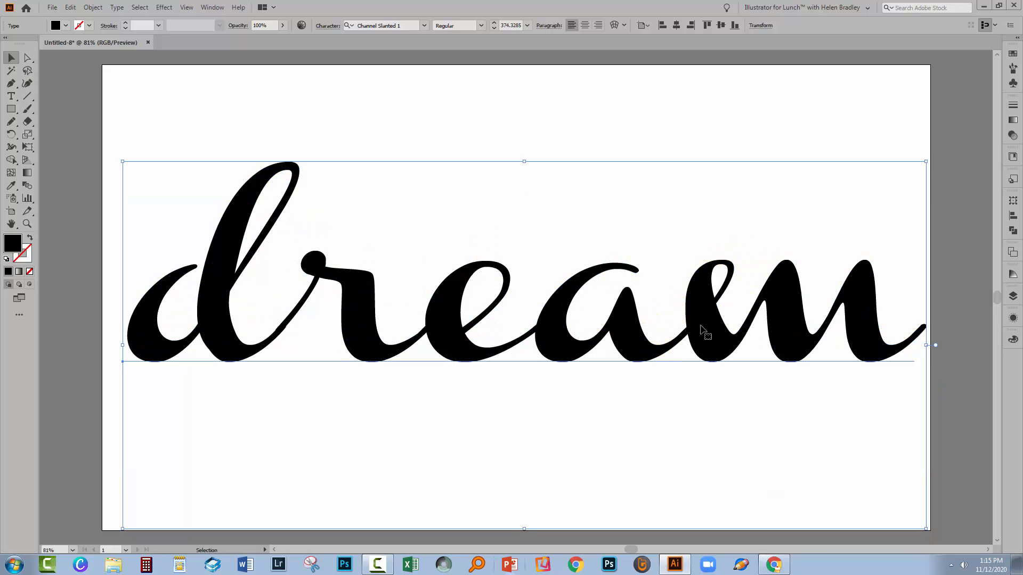
{"action": "mouse_move", "coordinate": [725, 294]}
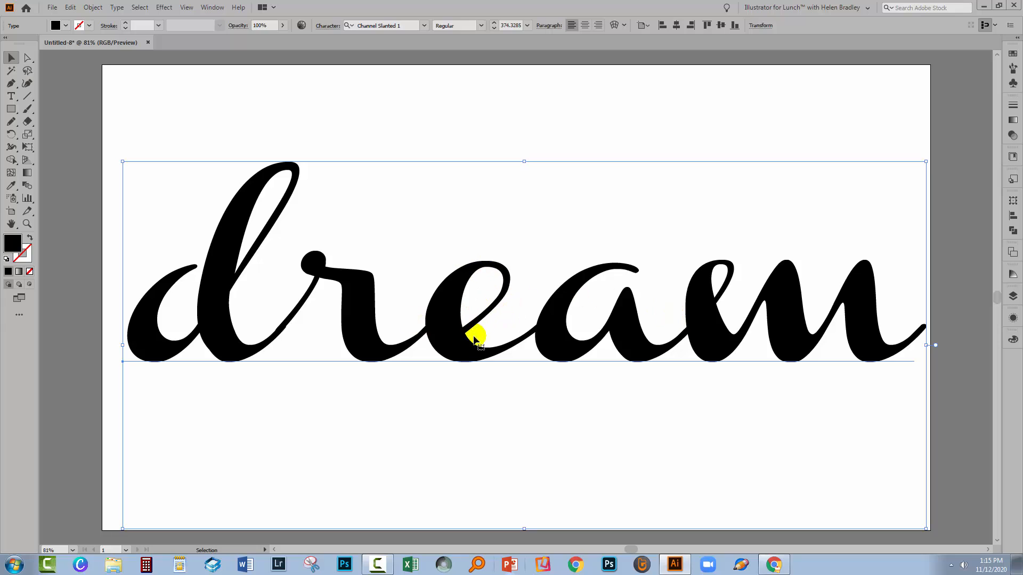
{"action": "mouse_move", "coordinate": [679, 310]}
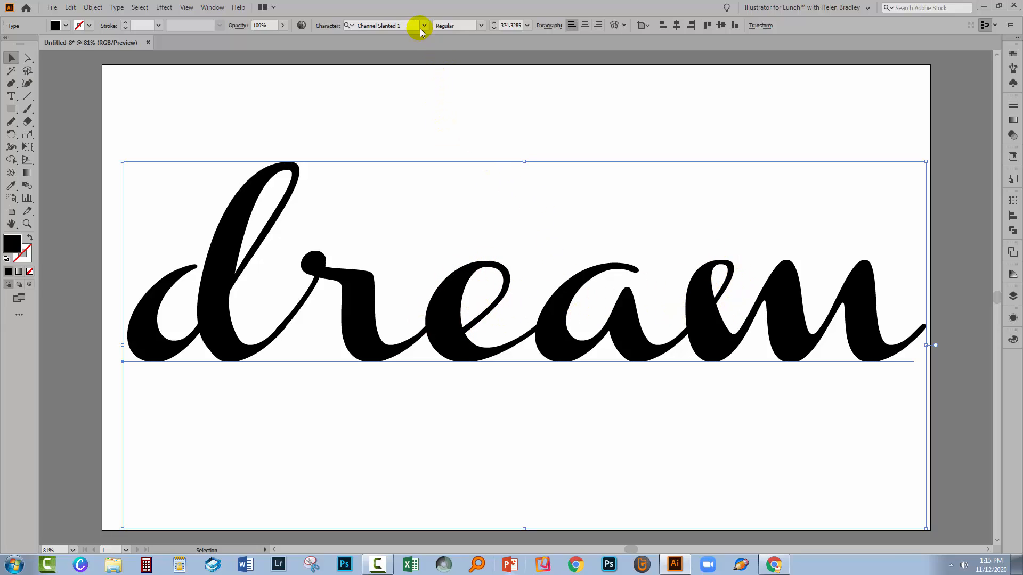
{"action": "mouse_move", "coordinate": [423, 28]}
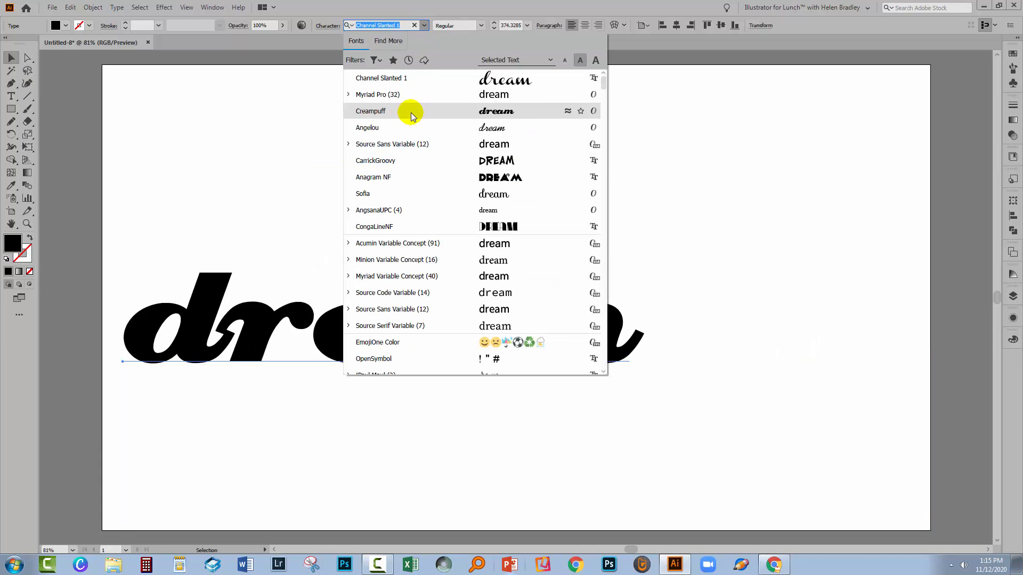
Set 'dream' in the Angelou script font, enlarge it across the artboard and deselect it
{"action": "left_click", "coordinate": [367, 126]}
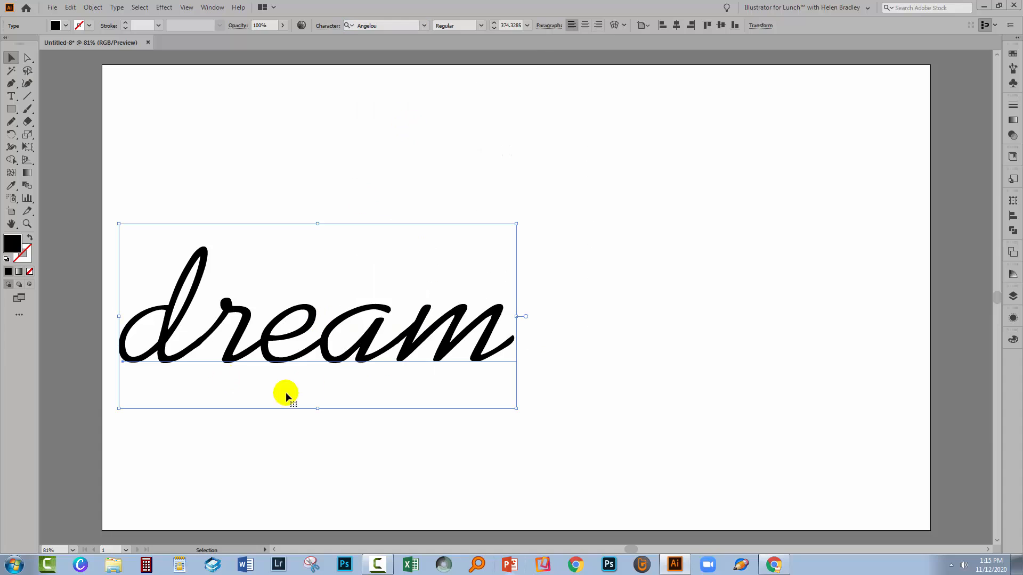
{"action": "mouse_move", "coordinate": [514, 230]}
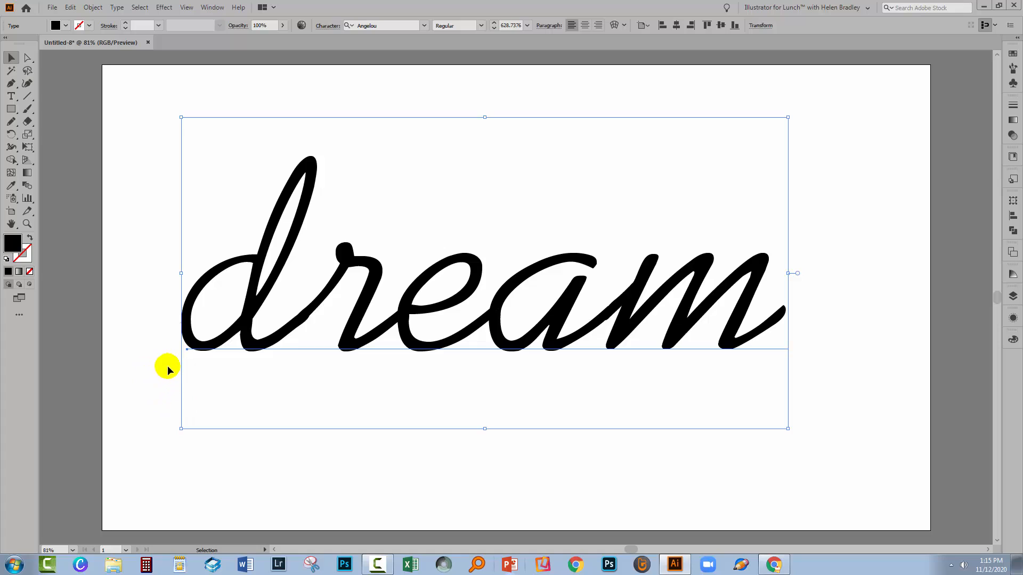
{"action": "mouse_move", "coordinate": [152, 371]}
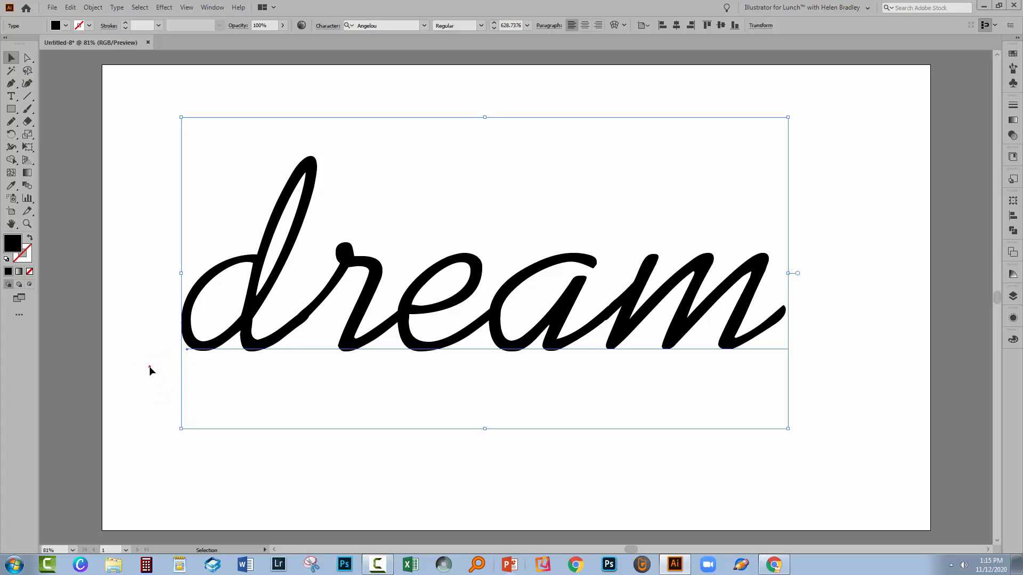
{"action": "left_click", "coordinate": [190, 348]}
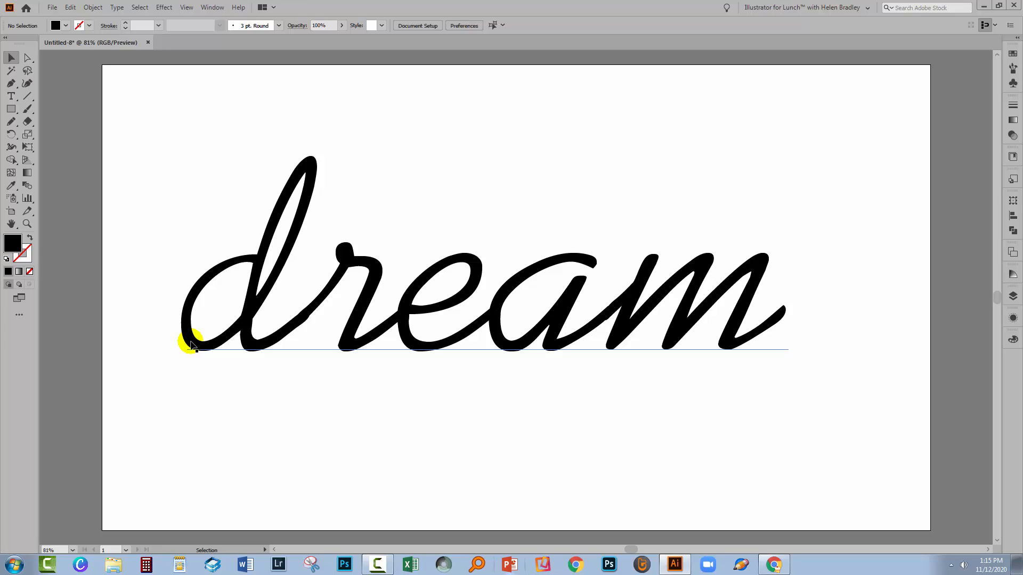
{"action": "mouse_move", "coordinate": [243, 245]}
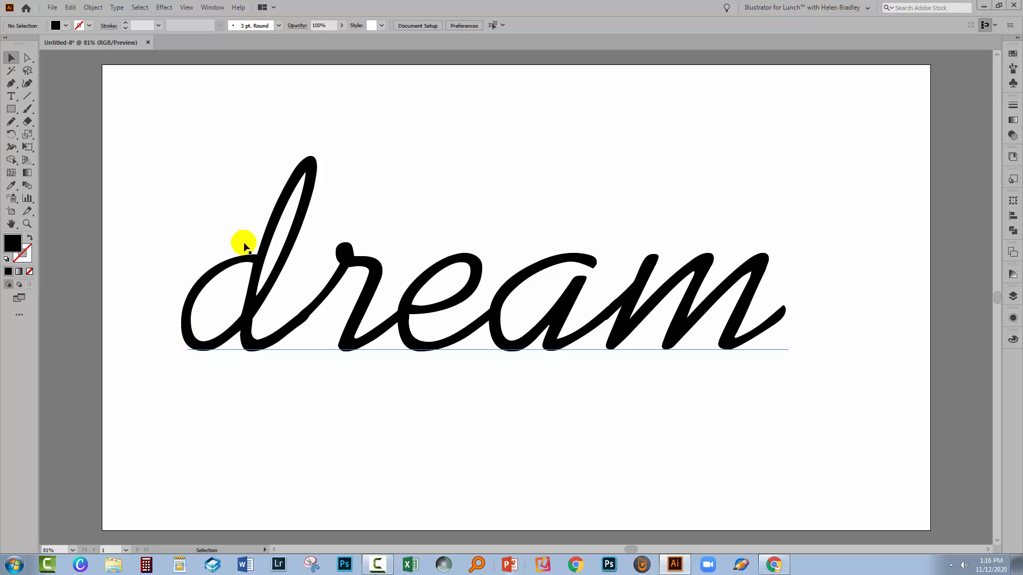
Select 'dream' and swap fill and stroke so it has no fill and a 1 pt black stroke
{"action": "left_click", "coordinate": [483, 297]}
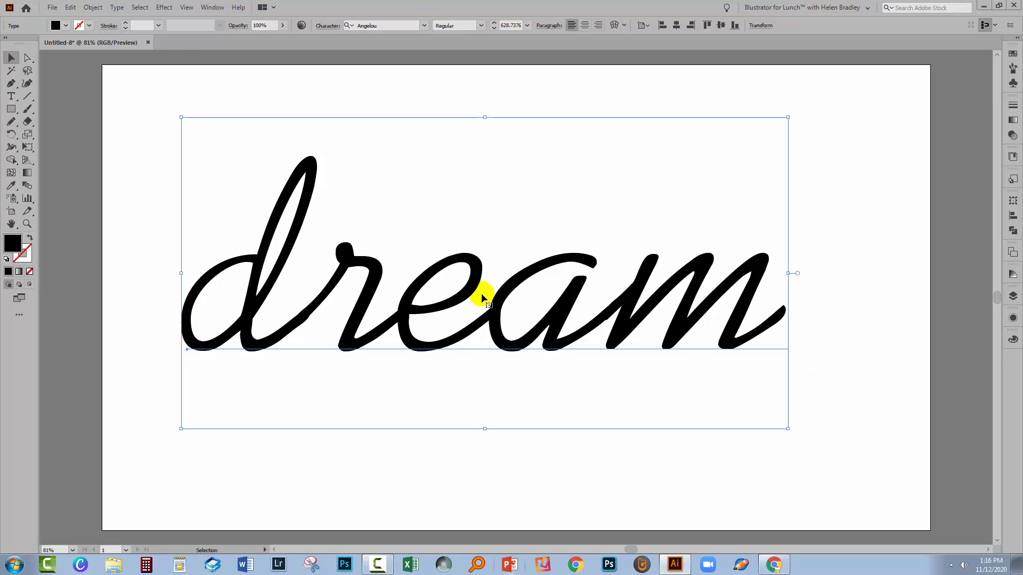
{"action": "mouse_move", "coordinate": [383, 294]}
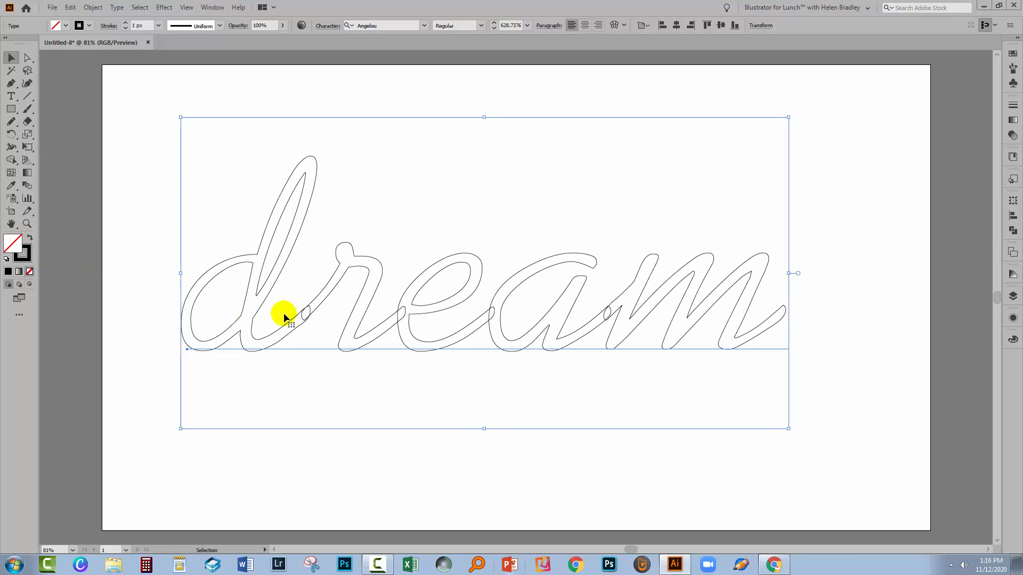
{"action": "mouse_move", "coordinate": [729, 292]}
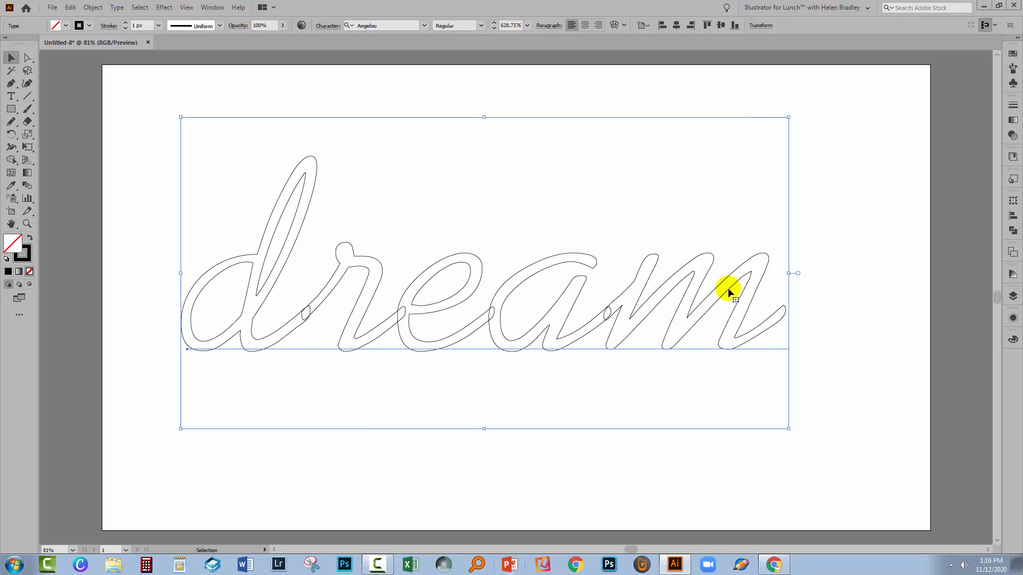
{"action": "mouse_move", "coordinate": [268, 376]}
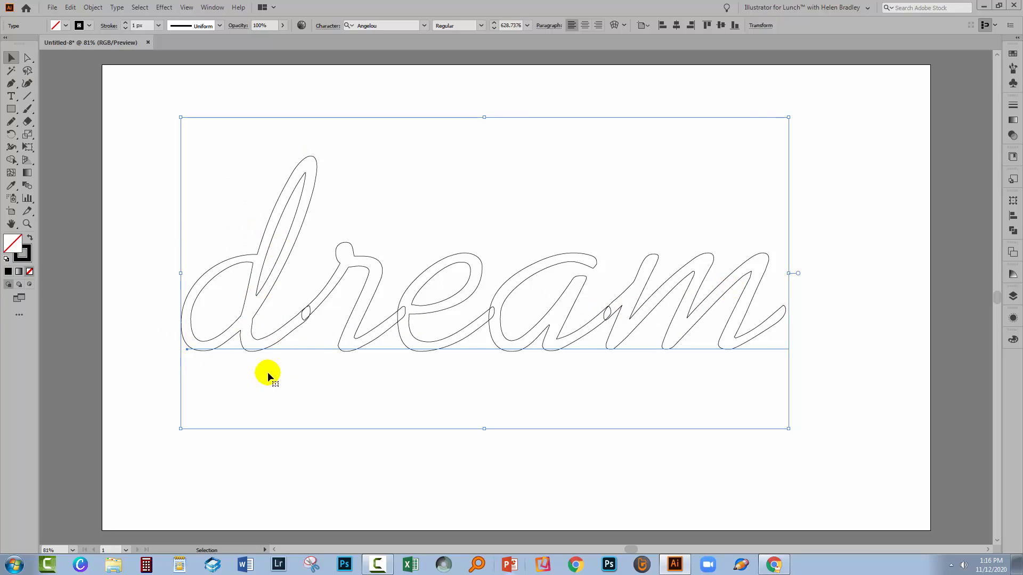
Show the Layers panel and lock the 'dream' text so it cannot be selected or moved
{"action": "left_click", "coordinate": [1012, 297]}
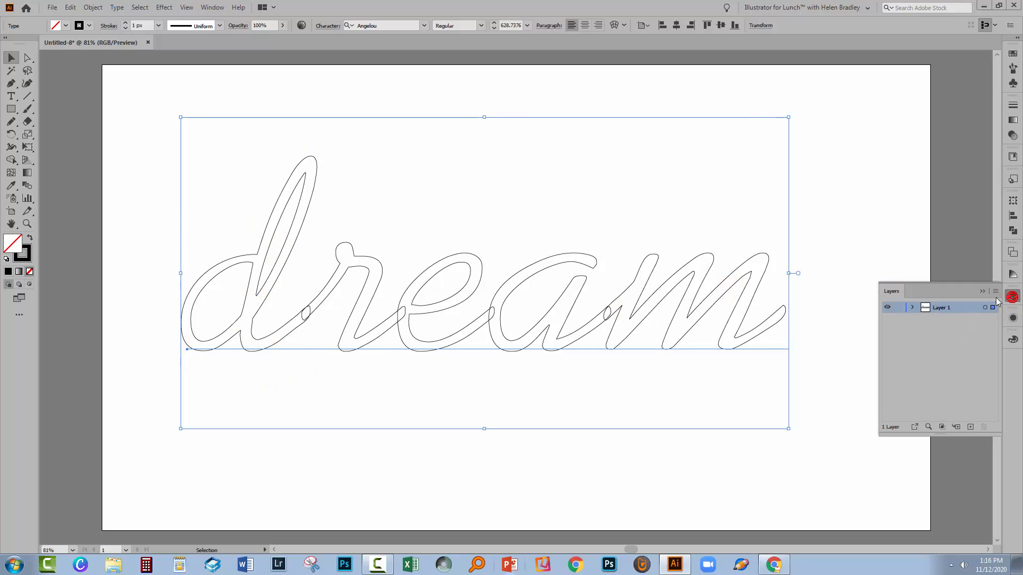
{"action": "left_click", "coordinate": [913, 307]}
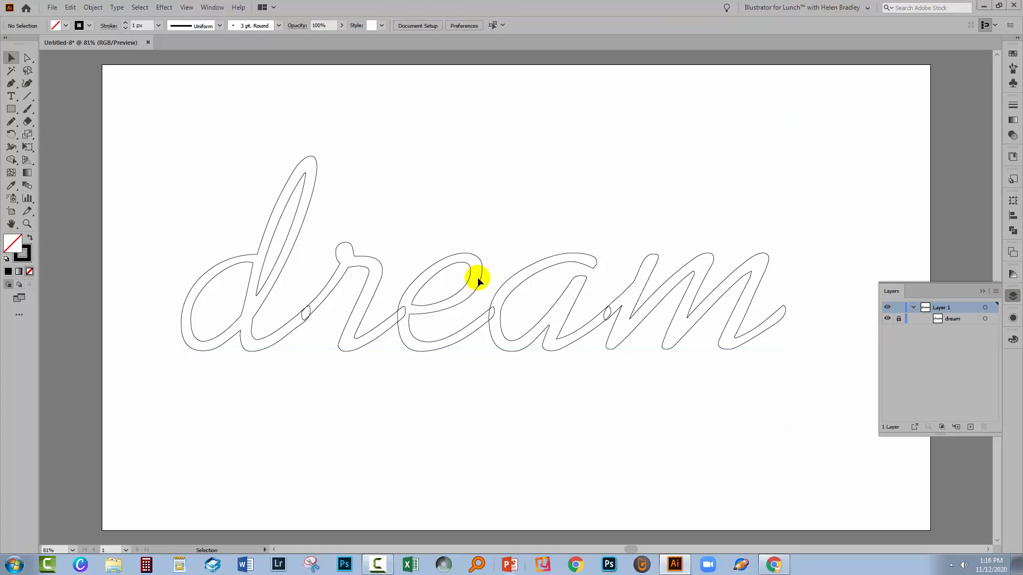
{"action": "mouse_move", "coordinate": [761, 324]}
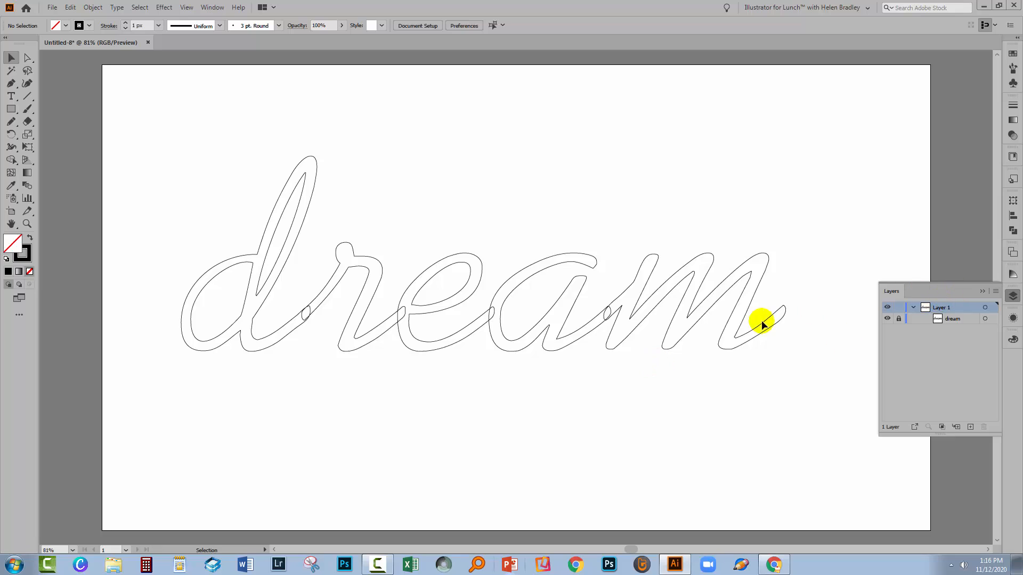
{"action": "mouse_move", "coordinate": [271, 215]}
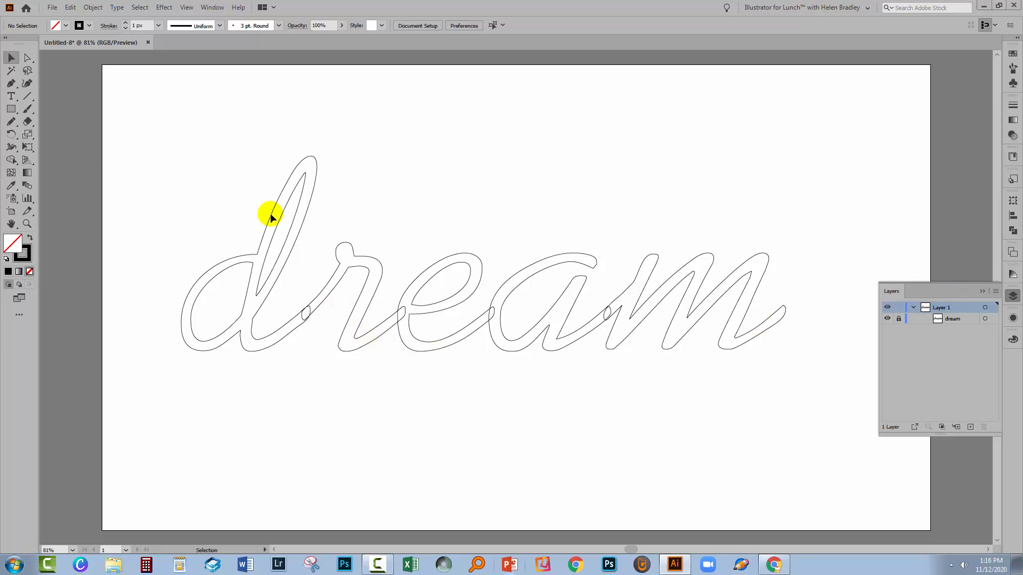
{"action": "mouse_move", "coordinate": [11, 124]}
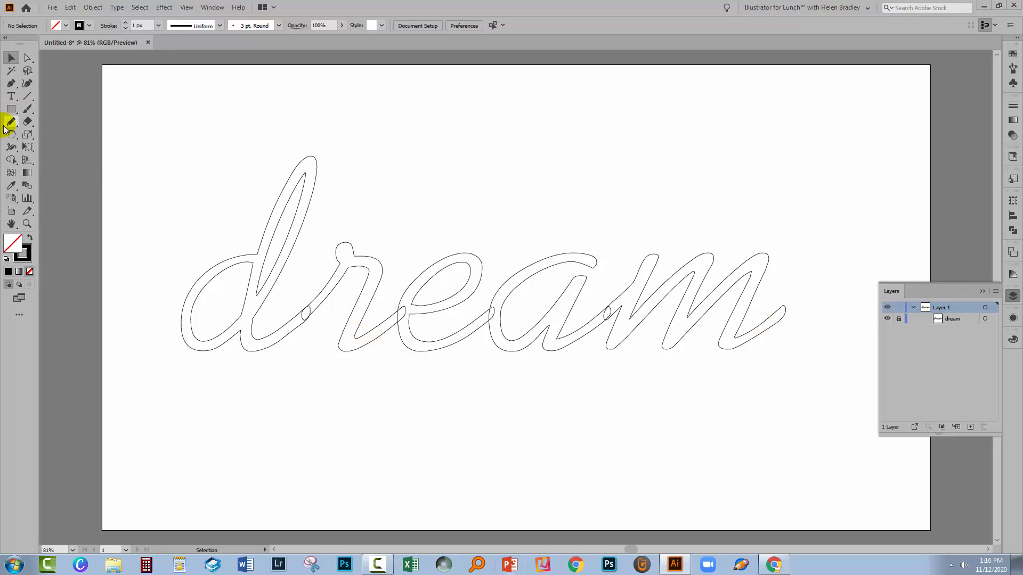
In Pencil Tool Options, turn off Keep Selected so new pencil strokes deselect after drawing
{"action": "left_click", "coordinate": [11, 123]}
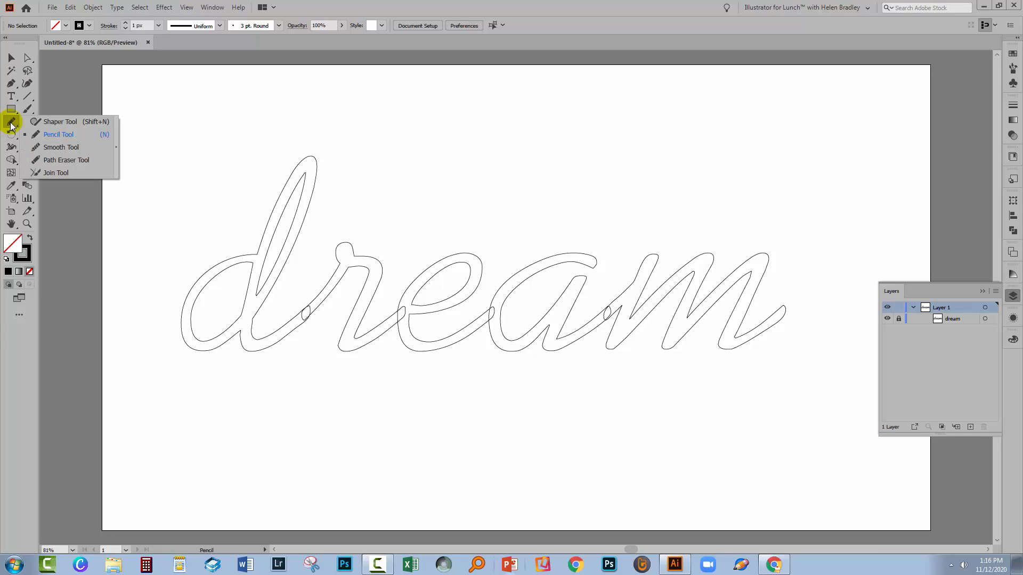
{"action": "mouse_move", "coordinate": [56, 130]}
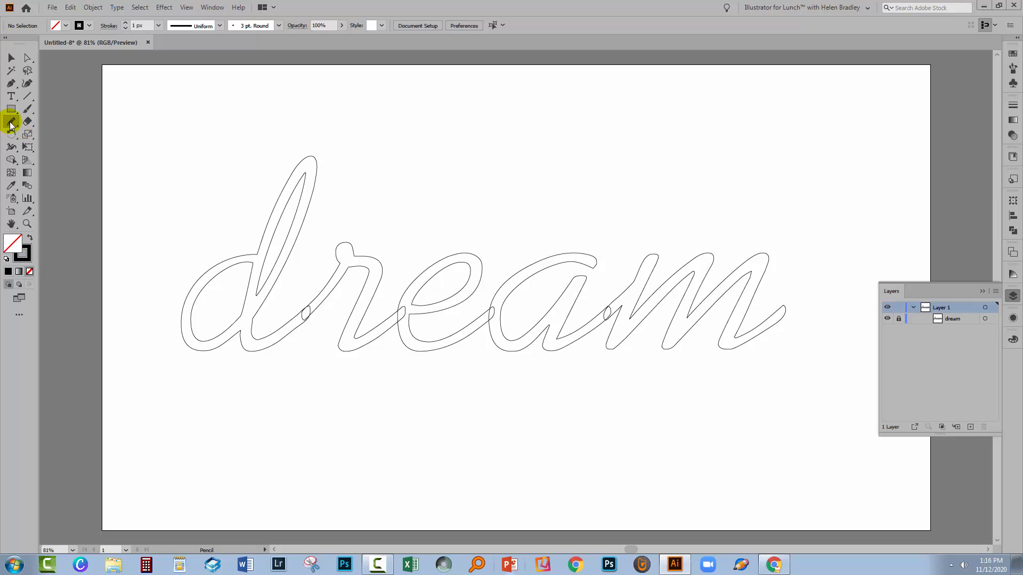
{"action": "double_click", "coordinate": [11, 122]}
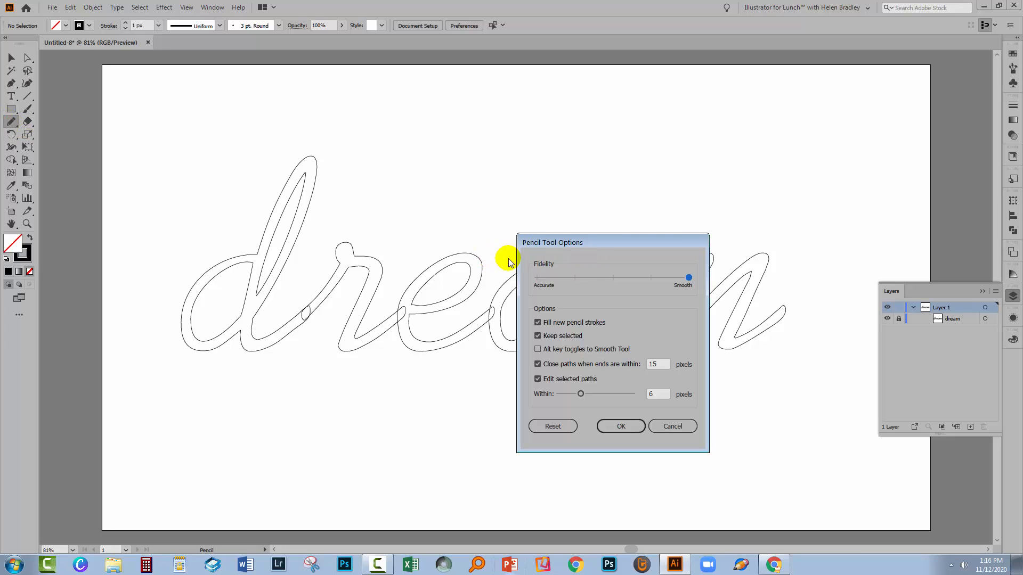
{"action": "mouse_move", "coordinate": [536, 284]}
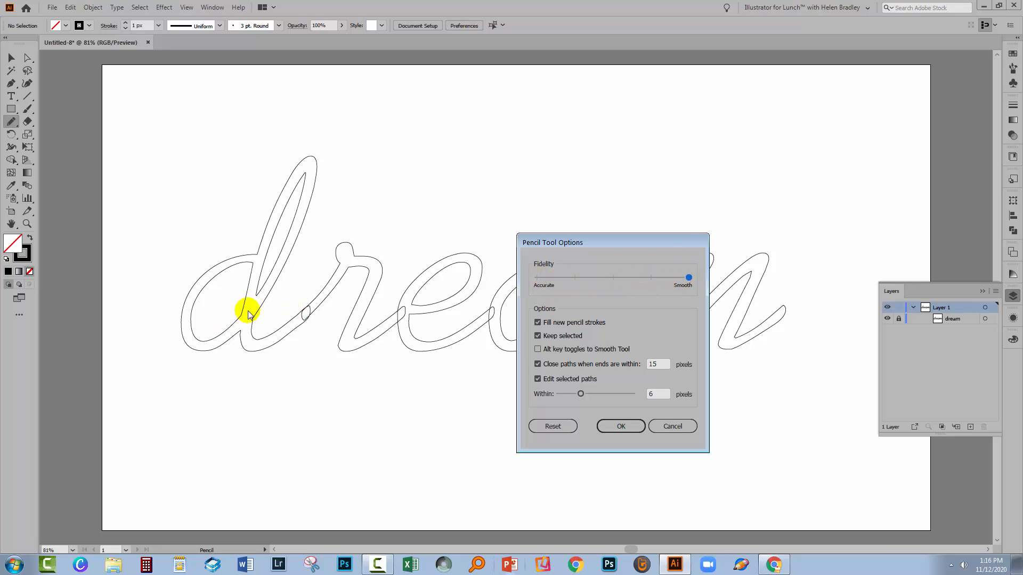
{"action": "mouse_move", "coordinate": [231, 142]}
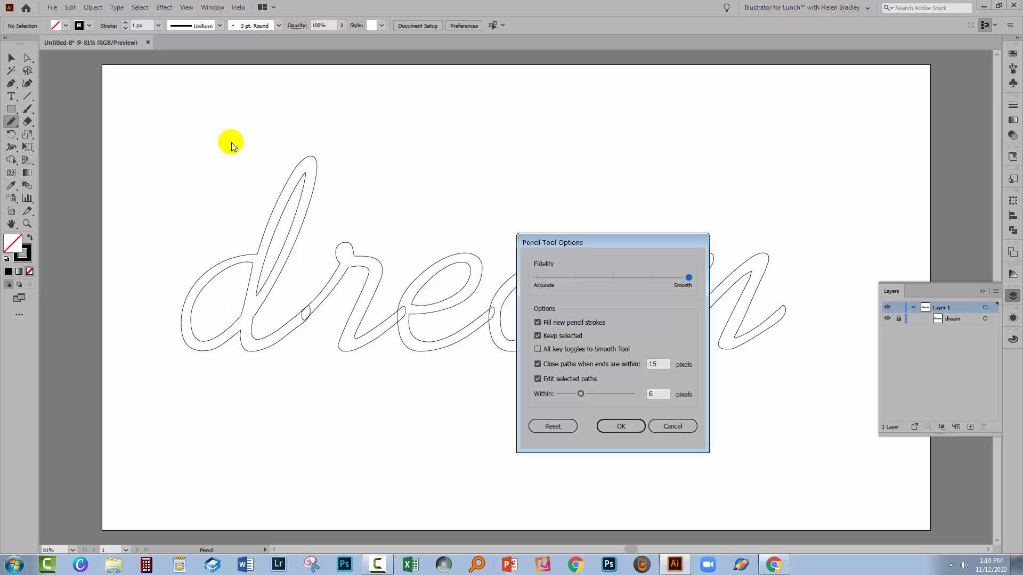
{"action": "mouse_move", "coordinate": [233, 295]}
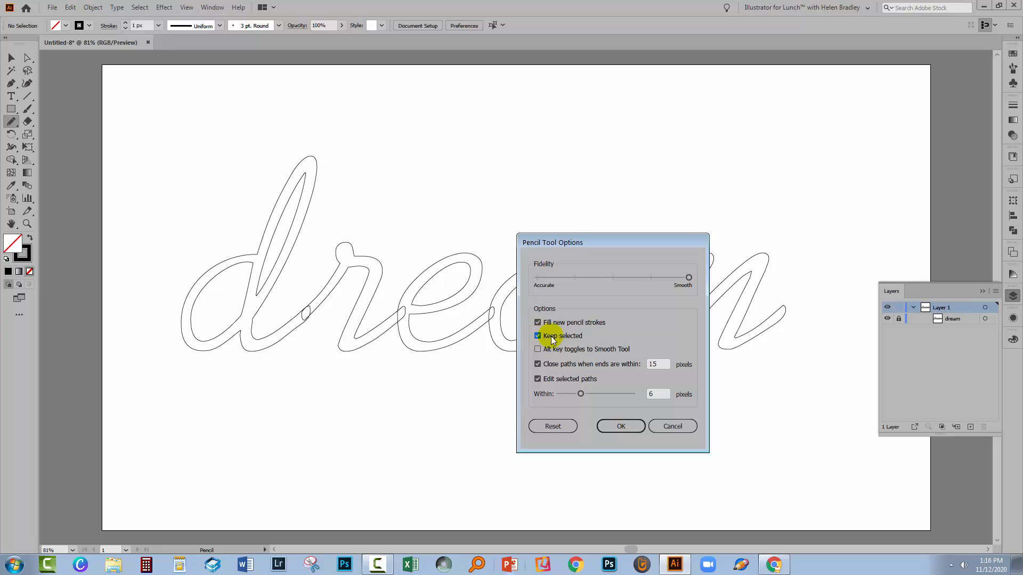
{"action": "left_click", "coordinate": [537, 335]}
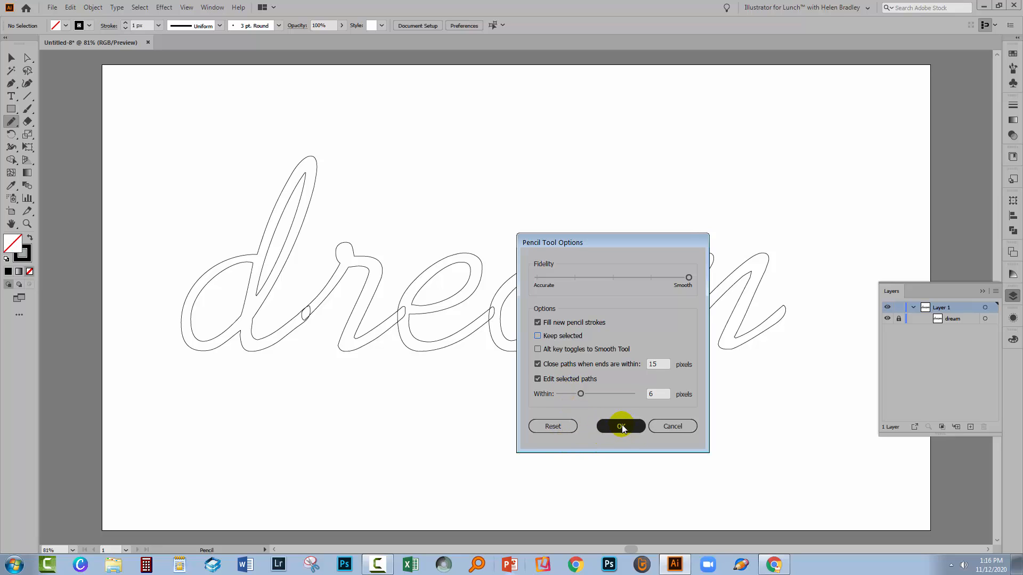
{"action": "left_click", "coordinate": [619, 426]}
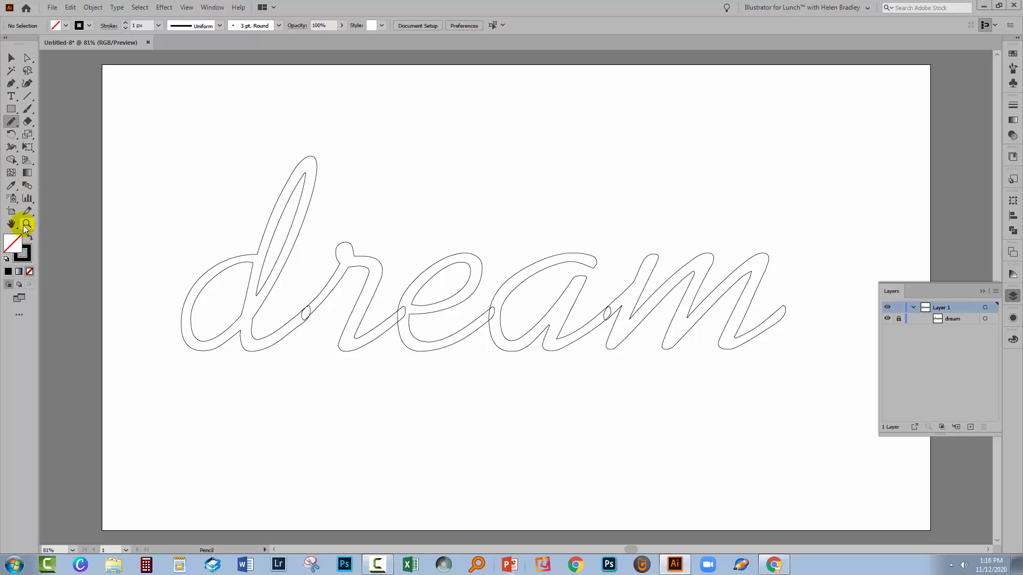
Zoom in on the start of 'dream' and bring up the Color Picker for the stroke colour
{"action": "left_click", "coordinate": [28, 223]}
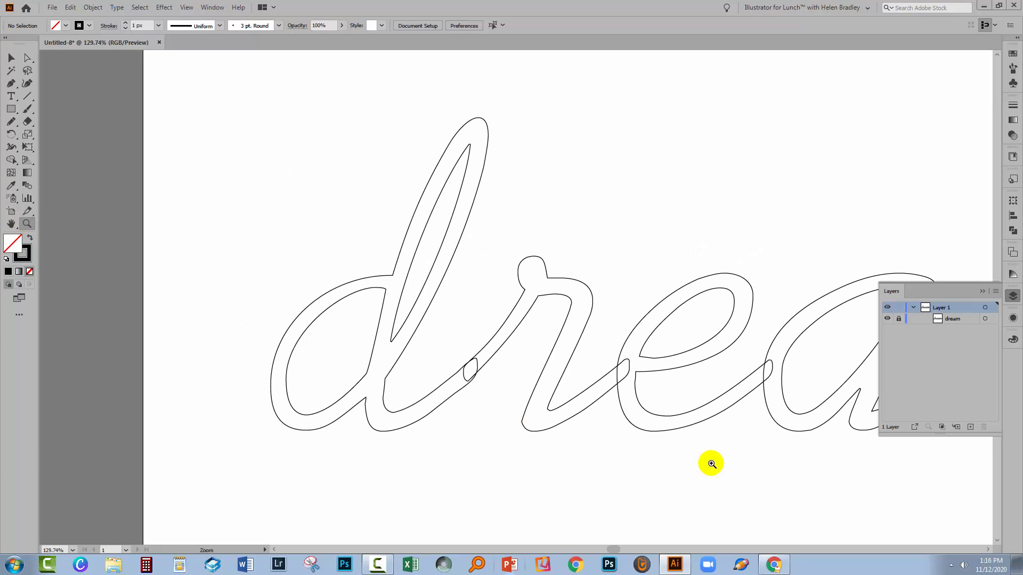
{"action": "left_click", "coordinate": [21, 254]}
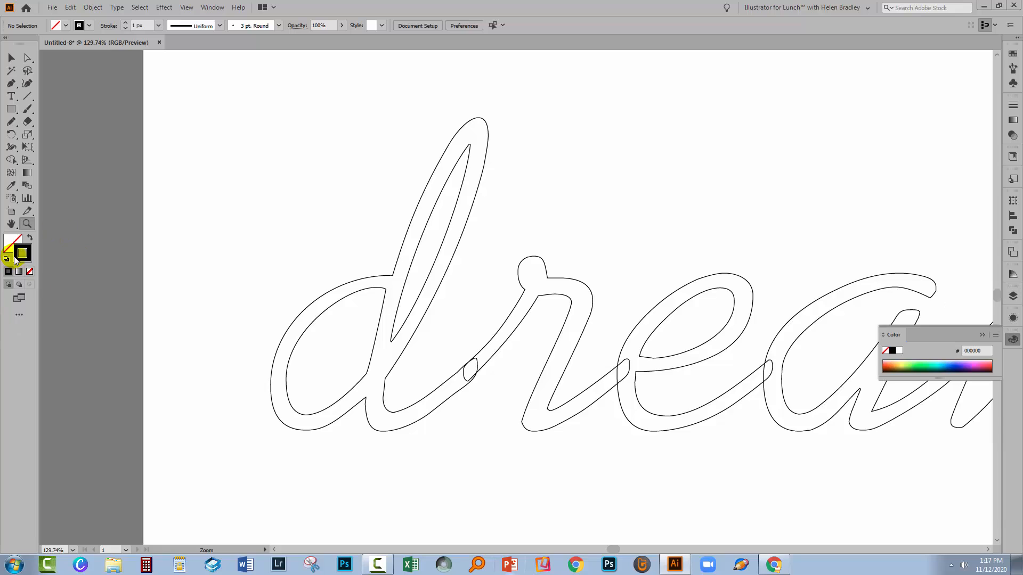
{"action": "double_click", "coordinate": [22, 254]}
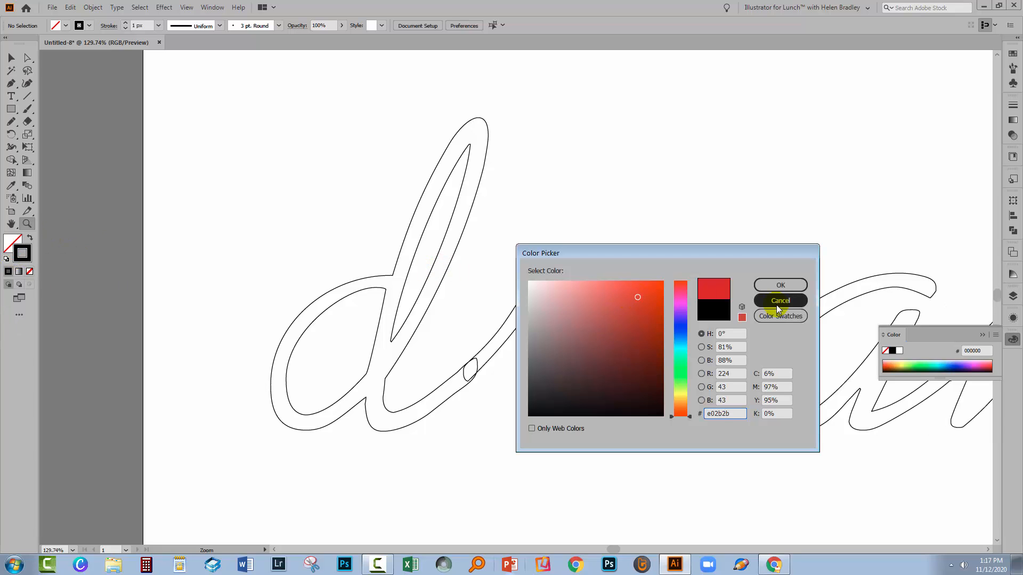
Confirm the red stroke colour and raise the stroke weight to 4 px
{"action": "left_click", "coordinate": [780, 300]}
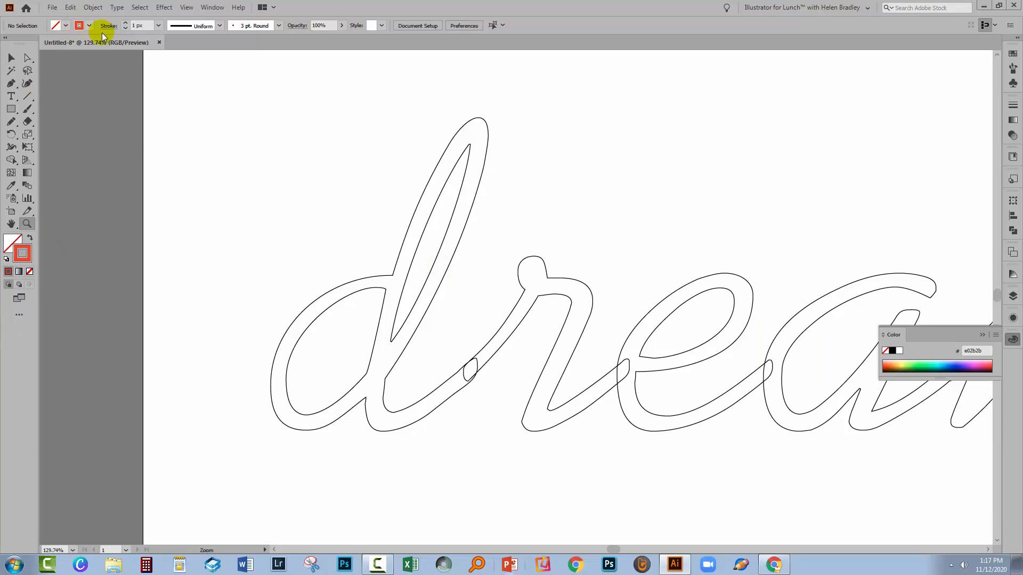
{"action": "left_click", "coordinate": [126, 22]}
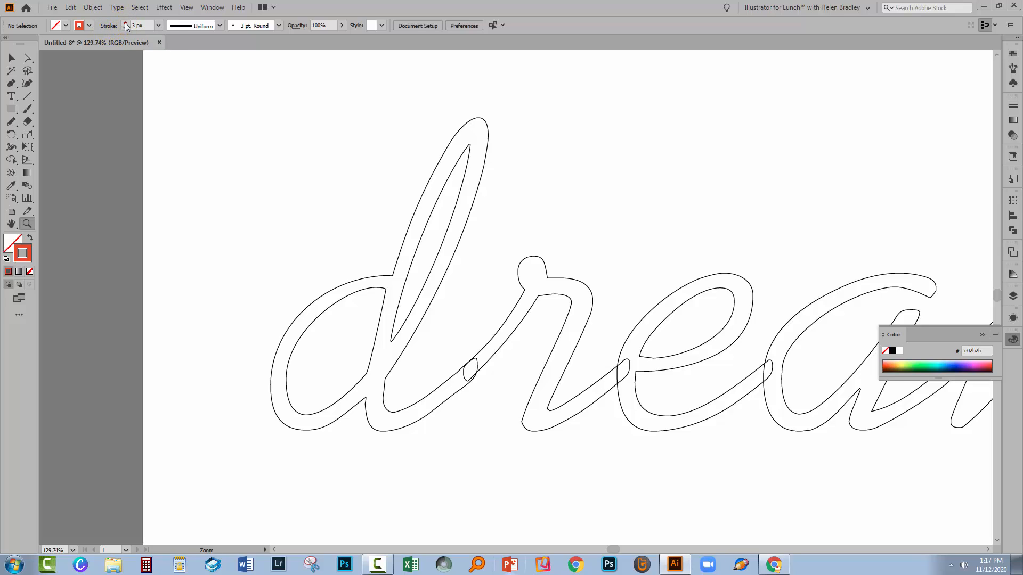
{"action": "left_click", "coordinate": [125, 22]}
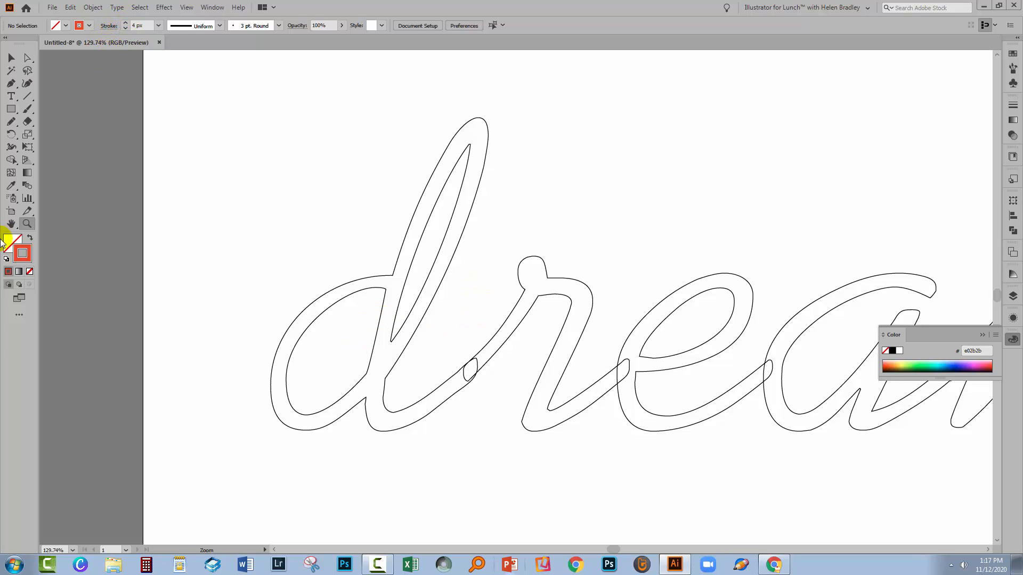
{"action": "mouse_move", "coordinate": [10, 121]}
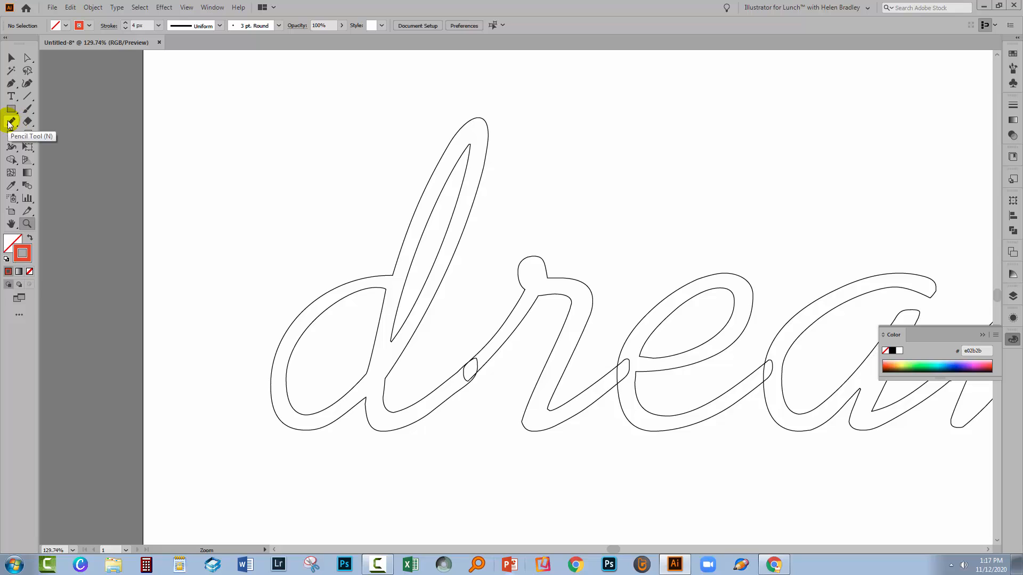
With the Pencil tool, trace a red 4 px single-line stroke through the centre of every letter of 'dream'
{"action": "left_click", "coordinate": [10, 121]}
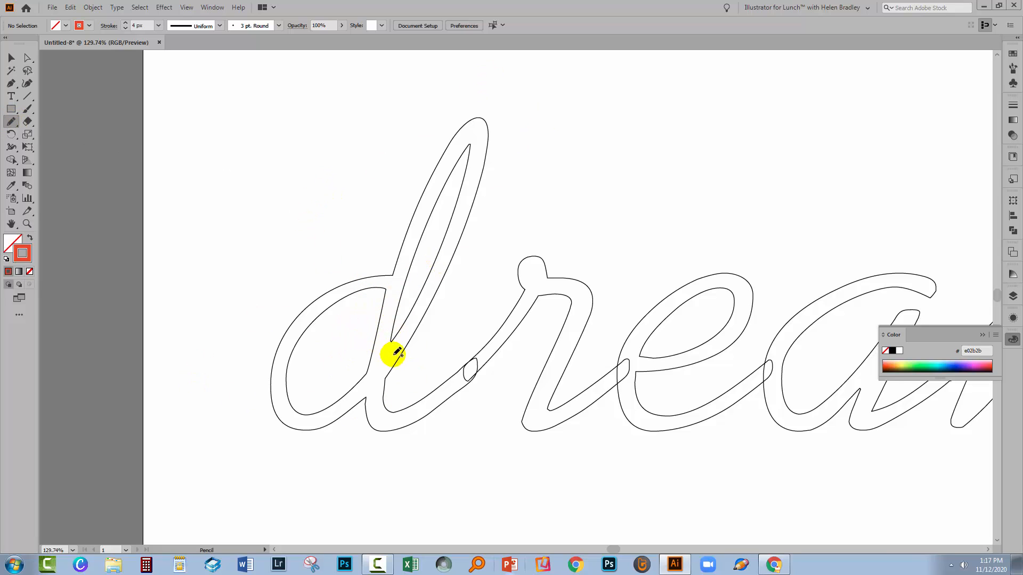
{"action": "mouse_move", "coordinate": [267, 369]}
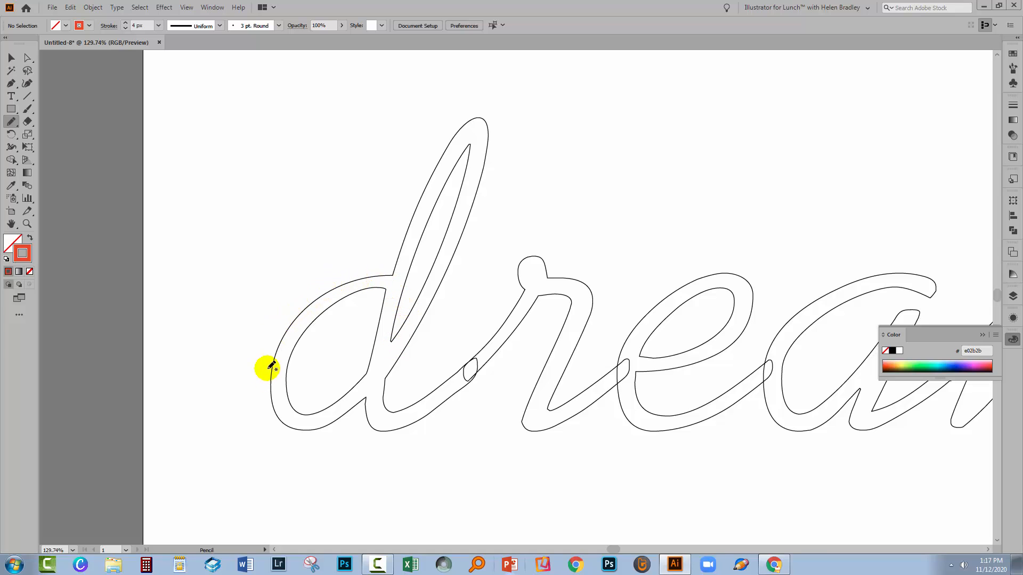
{"action": "mouse_move", "coordinate": [361, 378]}
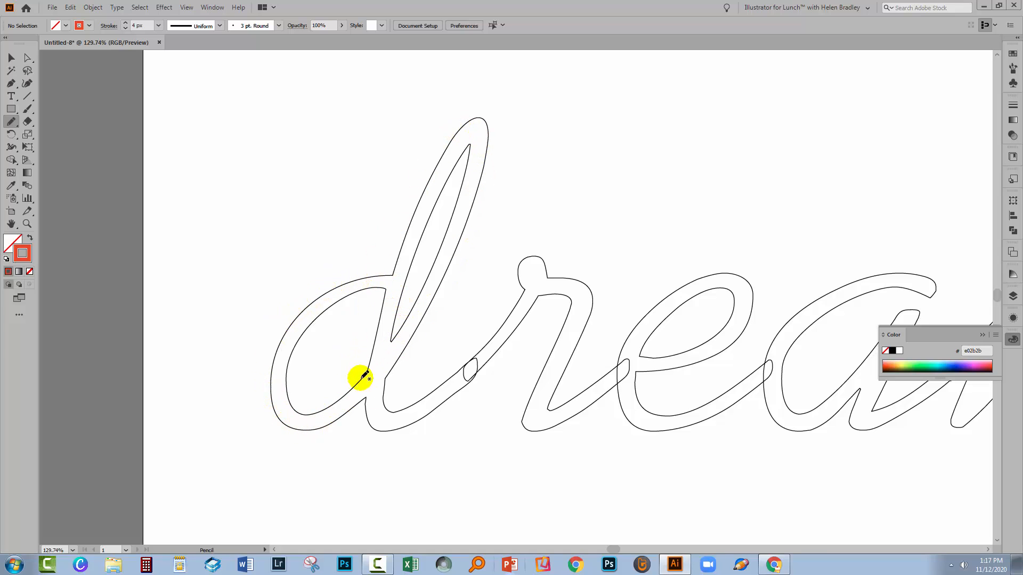
{"action": "mouse_move", "coordinate": [300, 313]}
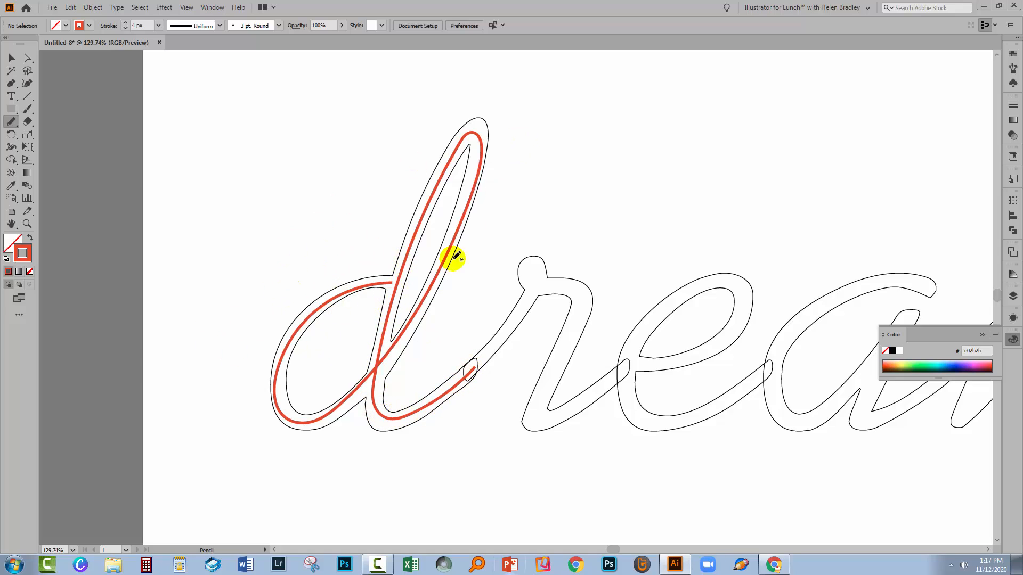
{"action": "mouse_move", "coordinate": [297, 316]}
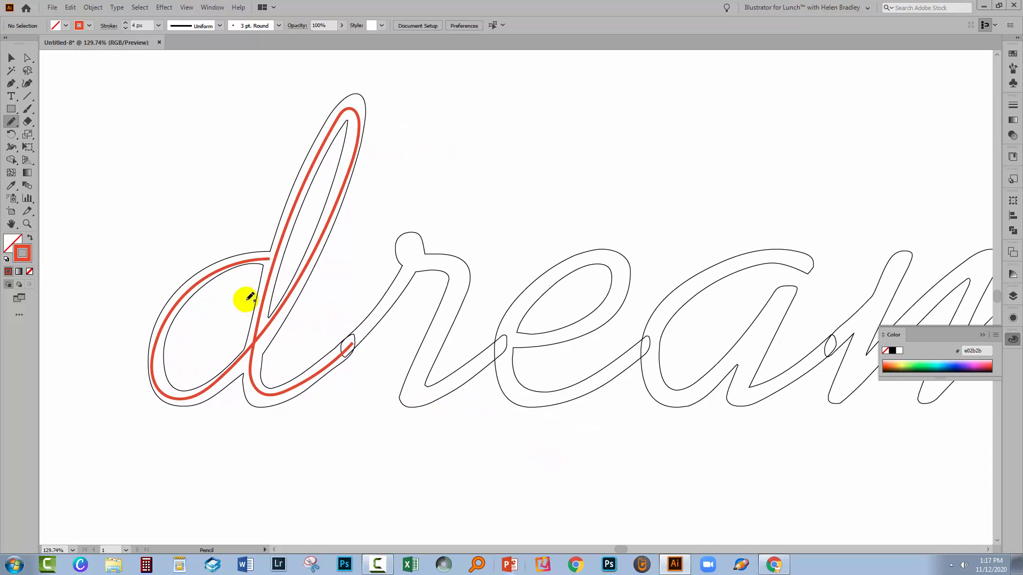
{"action": "mouse_move", "coordinate": [162, 318]}
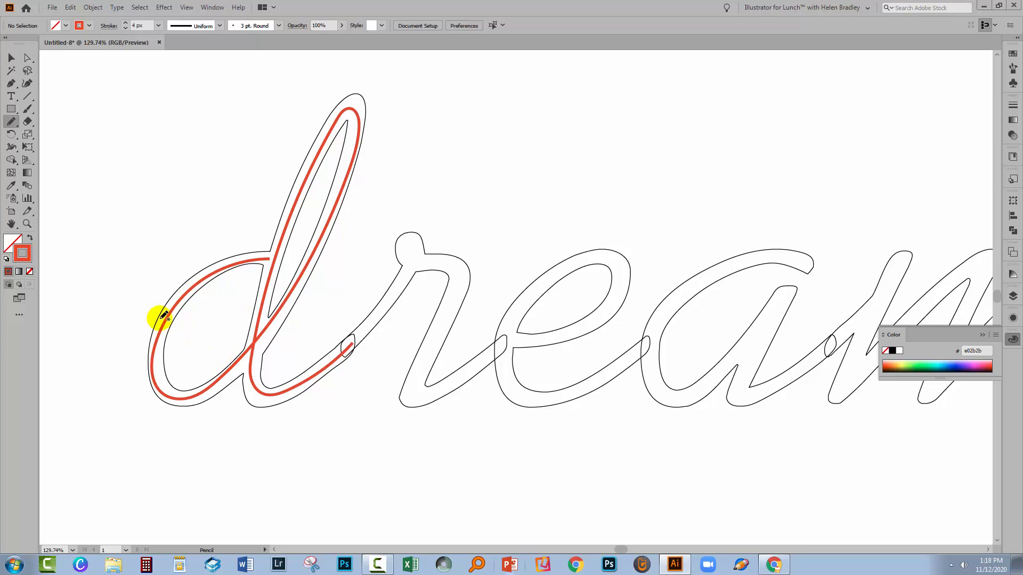
{"action": "mouse_move", "coordinate": [457, 252]}
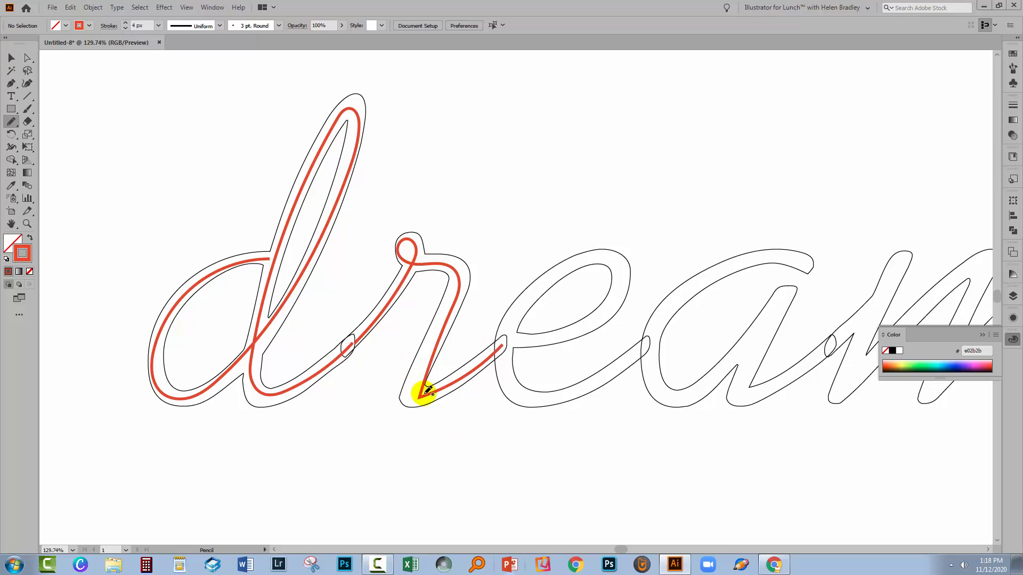
{"action": "mouse_move", "coordinate": [498, 412]}
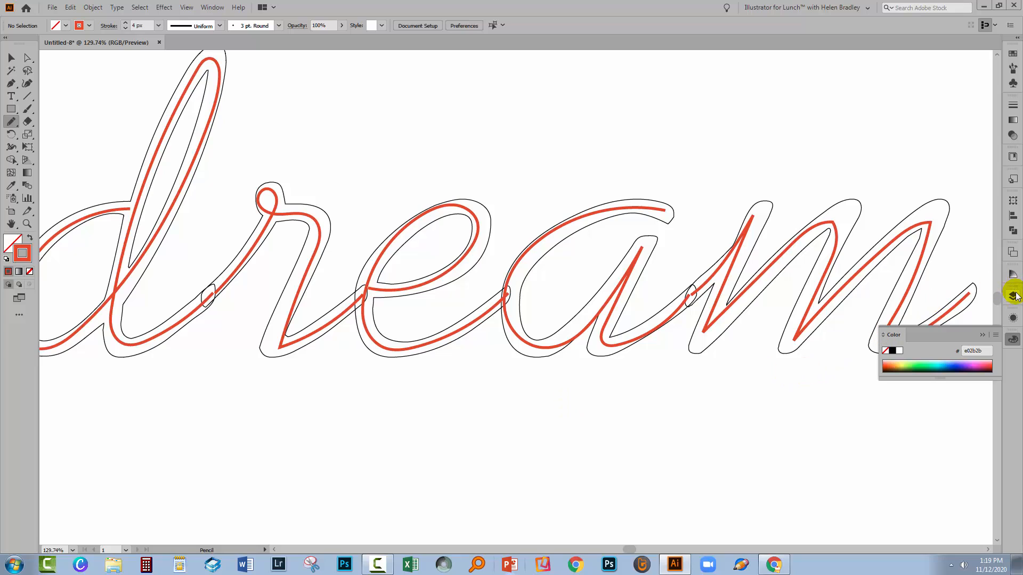
Hide the original 'dream' outline layer and select the red stroke through the r
{"action": "left_click", "coordinate": [1014, 295]}
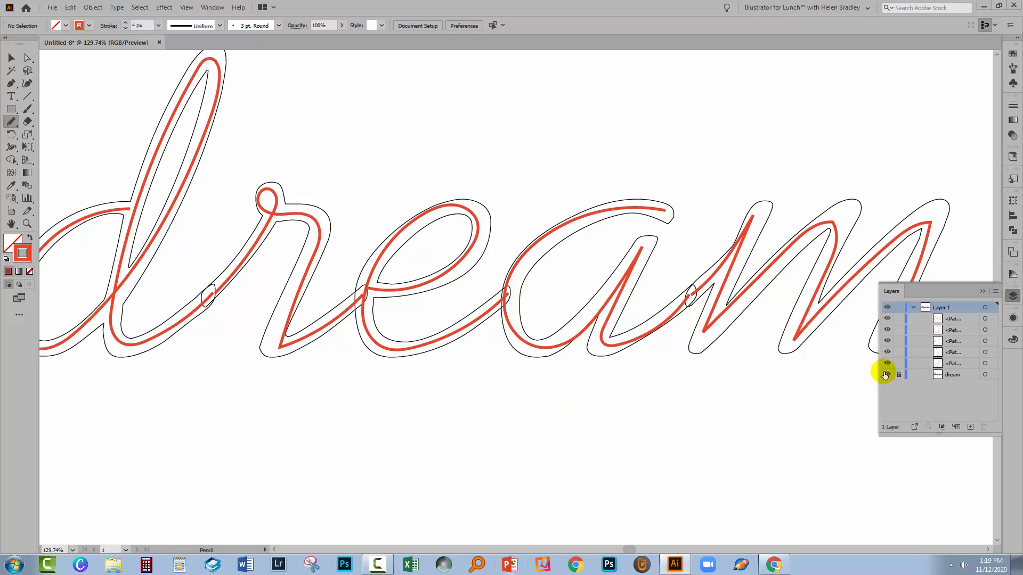
{"action": "left_click", "coordinate": [887, 374]}
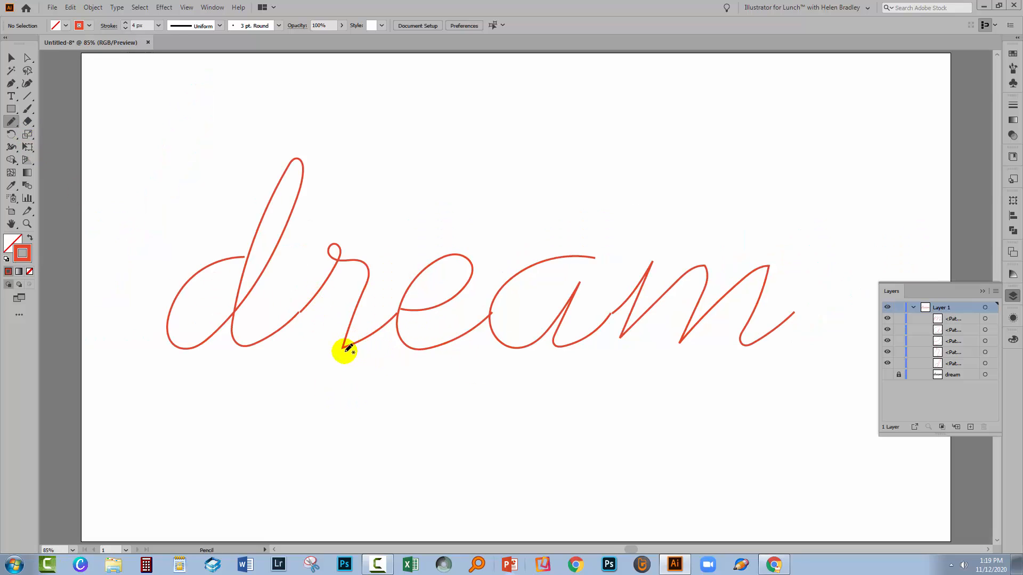
{"action": "left_click", "coordinate": [10, 58]}
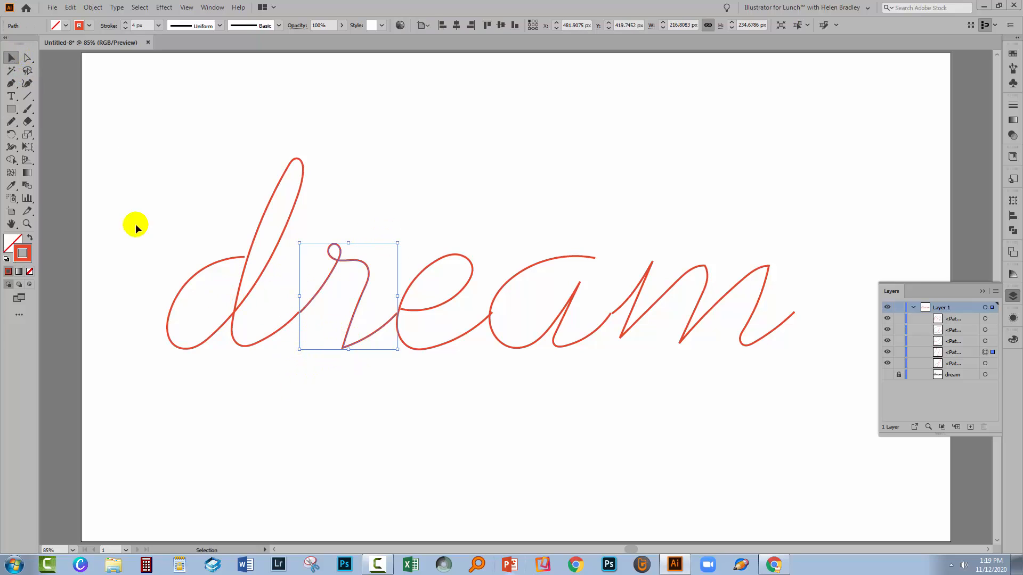
Re-enable Keep Selected for the pencil and redraw the r's lower section into a rounded join with the e
{"action": "left_click", "coordinate": [11, 121]}
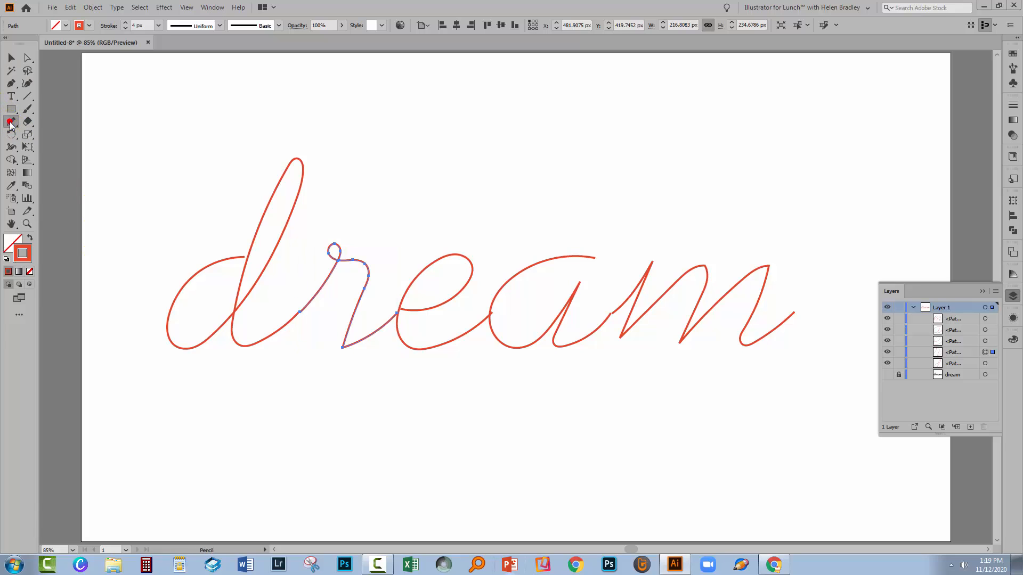
{"action": "double_click", "coordinate": [11, 121]}
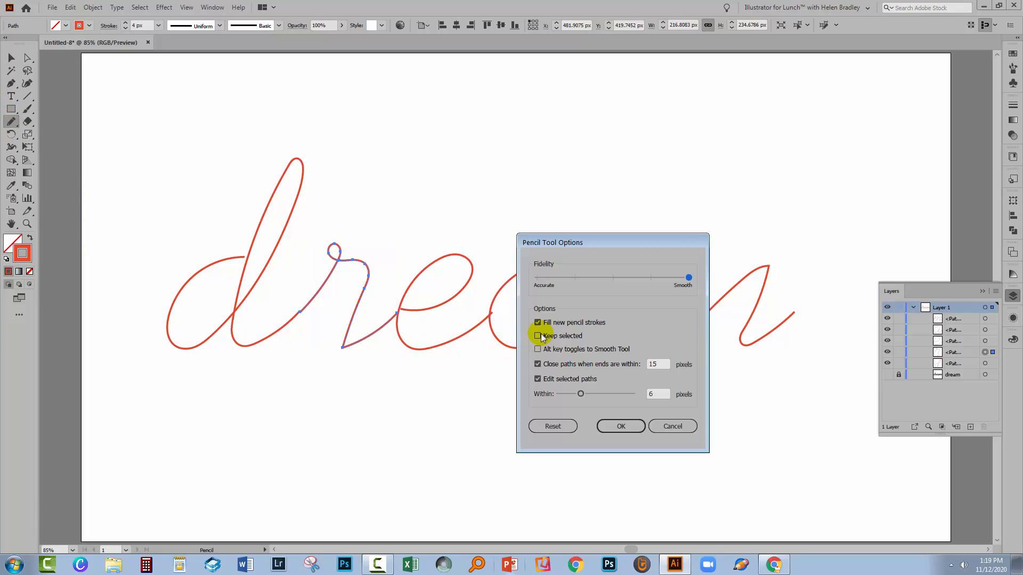
{"action": "left_click", "coordinate": [537, 336]}
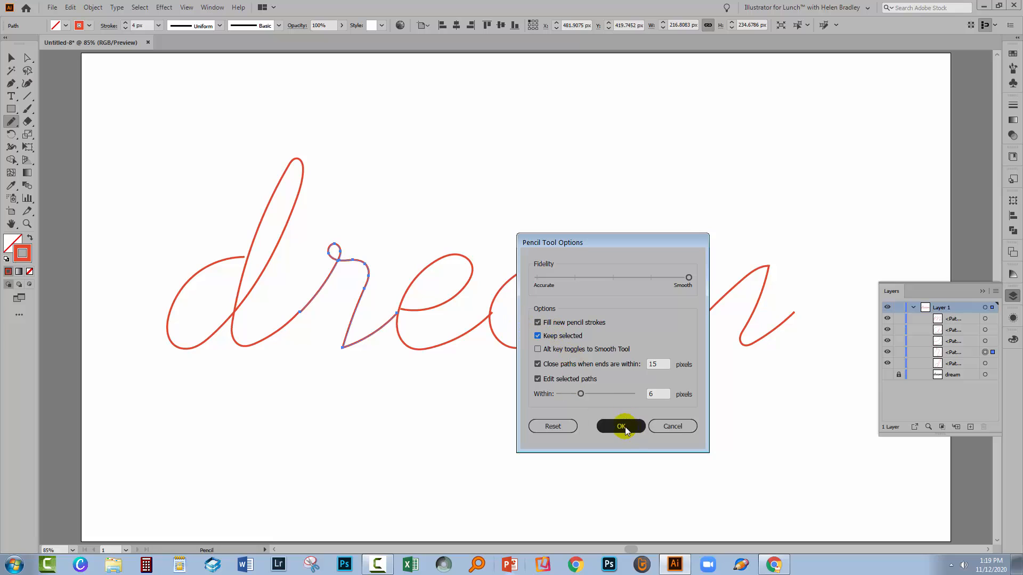
{"action": "left_click", "coordinate": [621, 426]}
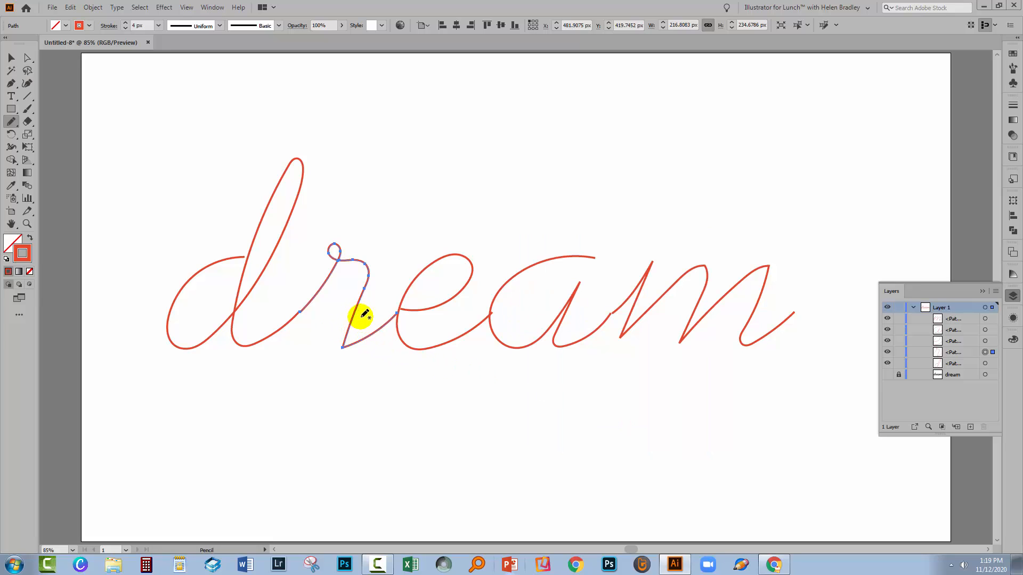
{"action": "mouse_move", "coordinate": [329, 344]}
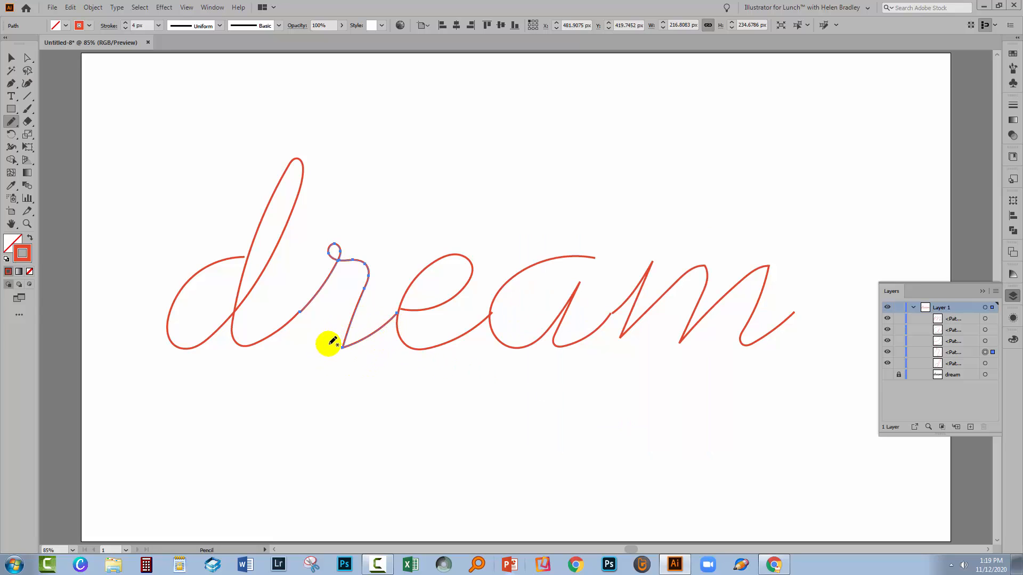
{"action": "mouse_move", "coordinate": [348, 325]}
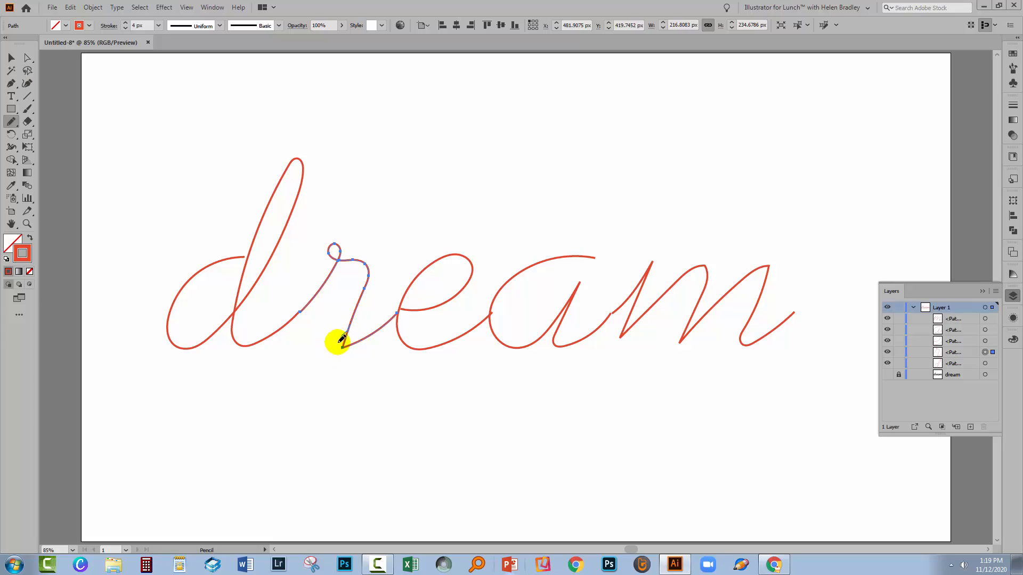
{"action": "mouse_move", "coordinate": [356, 307]}
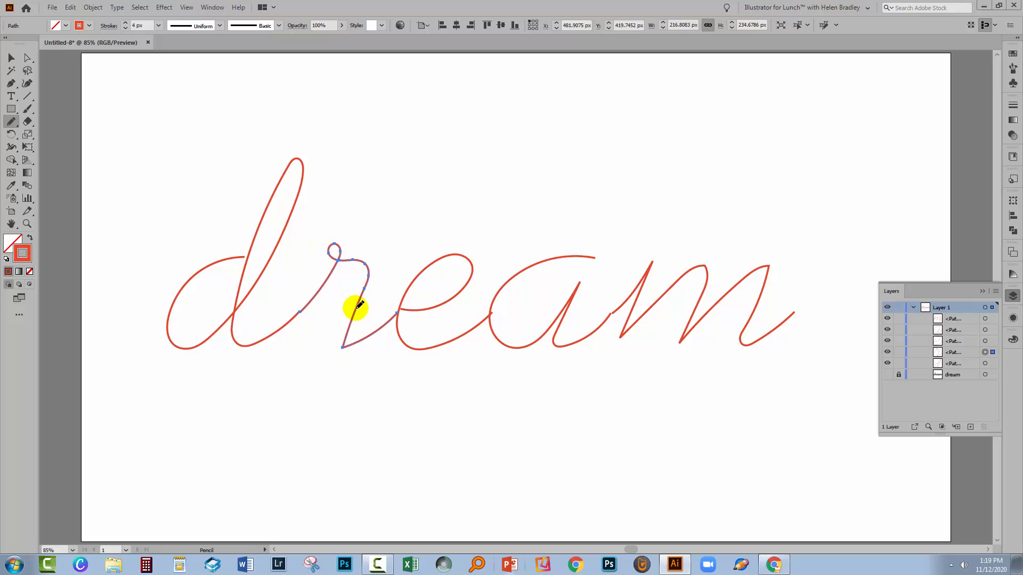
{"action": "left_click", "coordinate": [10, 58]}
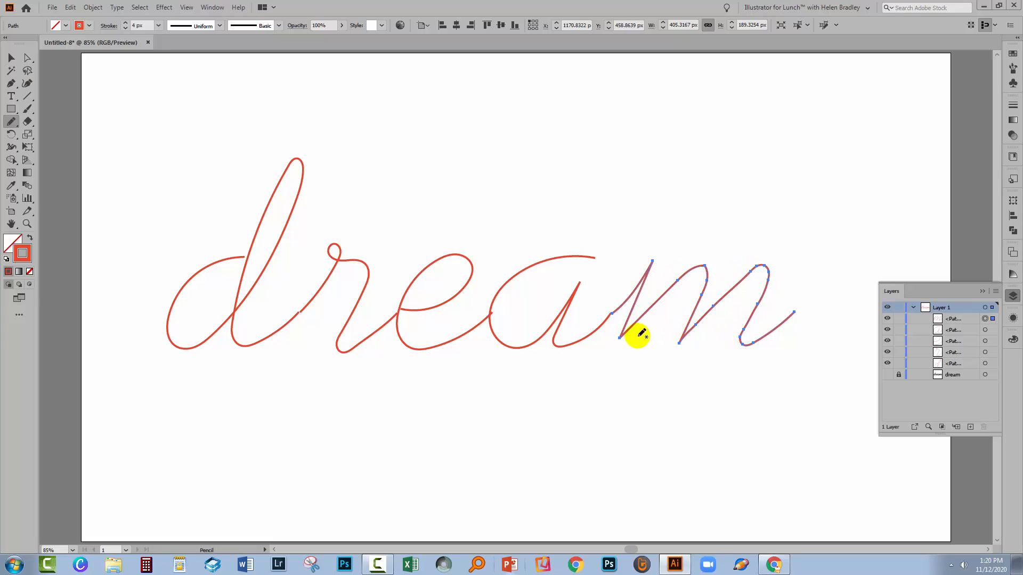
Smooth the curves of the red m stroke with the Smooth Tool, then leave the word deselected
{"action": "left_click", "coordinate": [358, 422]}
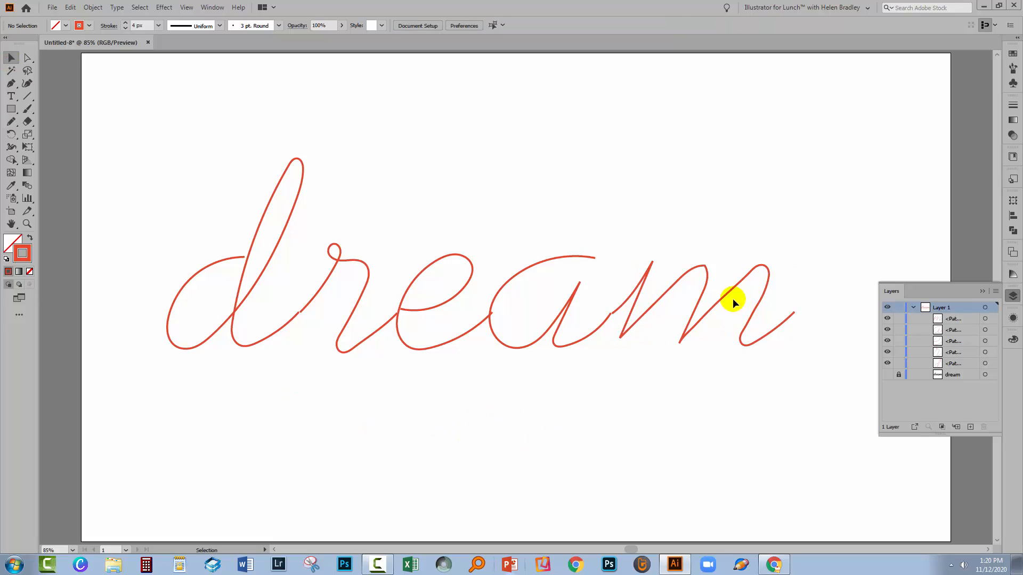
{"action": "mouse_move", "coordinate": [319, 342]}
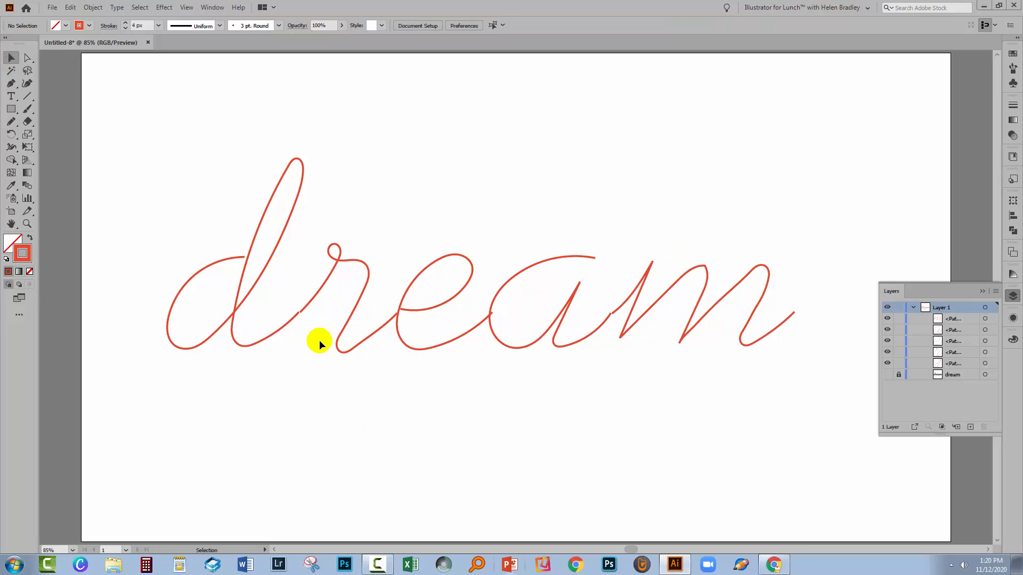
{"action": "mouse_move", "coordinate": [749, 281]}
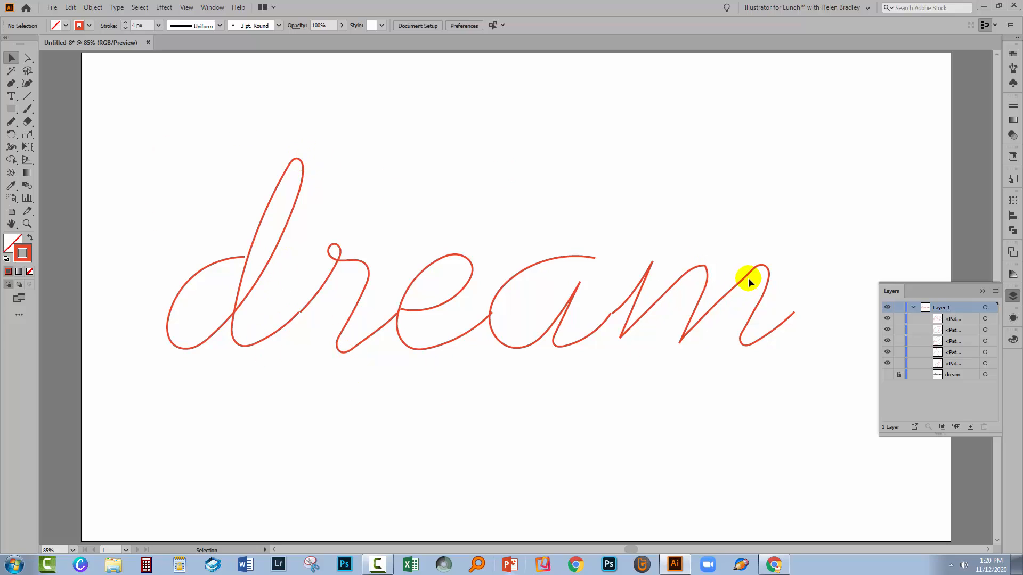
{"action": "left_click", "coordinate": [749, 277]}
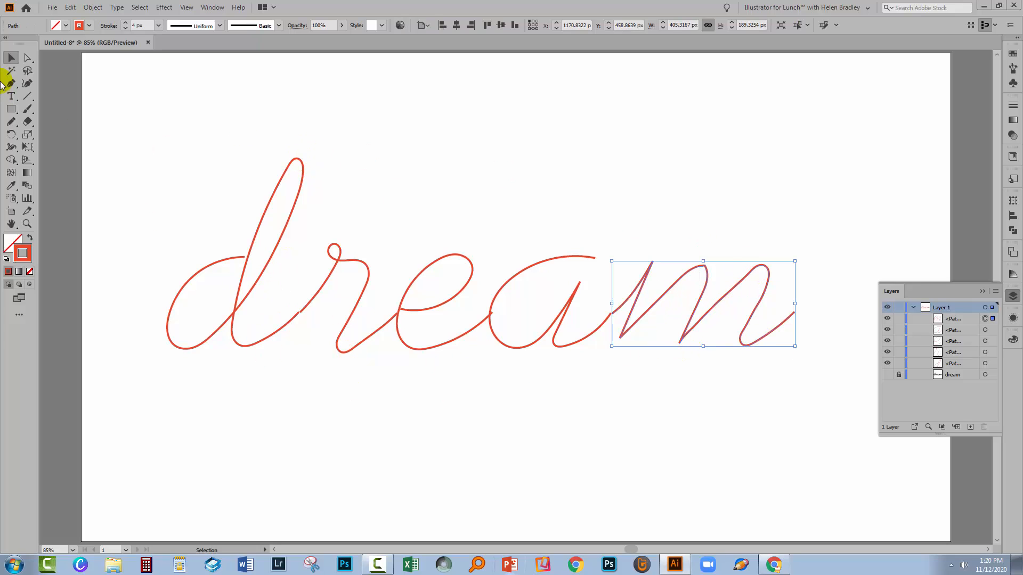
{"action": "left_click", "coordinate": [11, 120]}
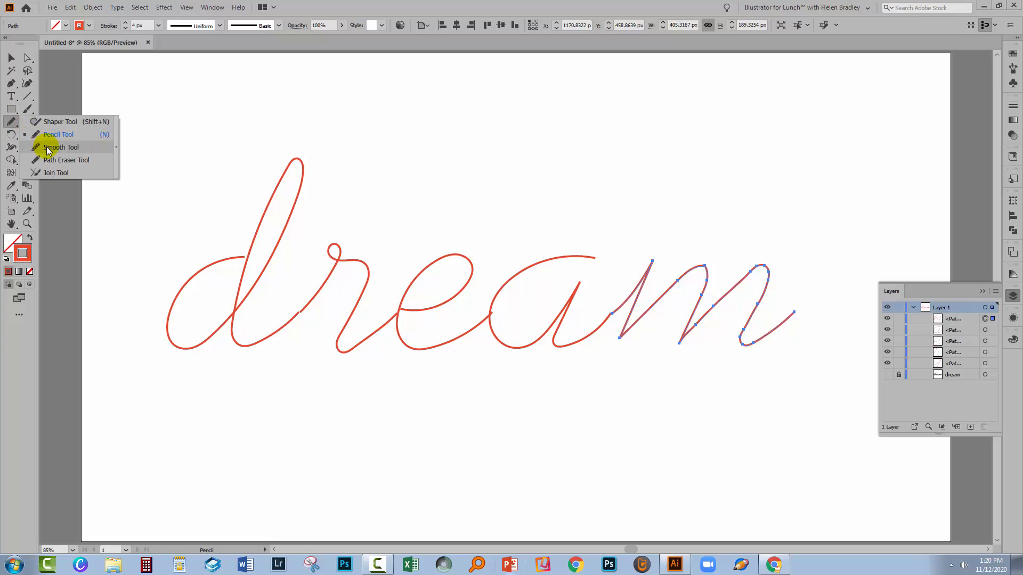
{"action": "left_click", "coordinate": [61, 148]}
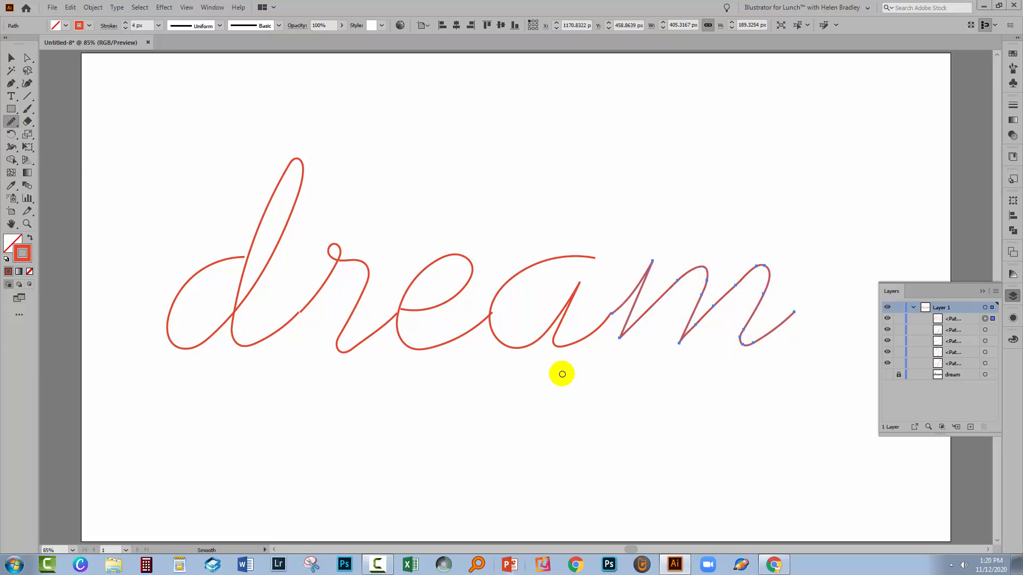
{"action": "left_click", "coordinate": [384, 391]}
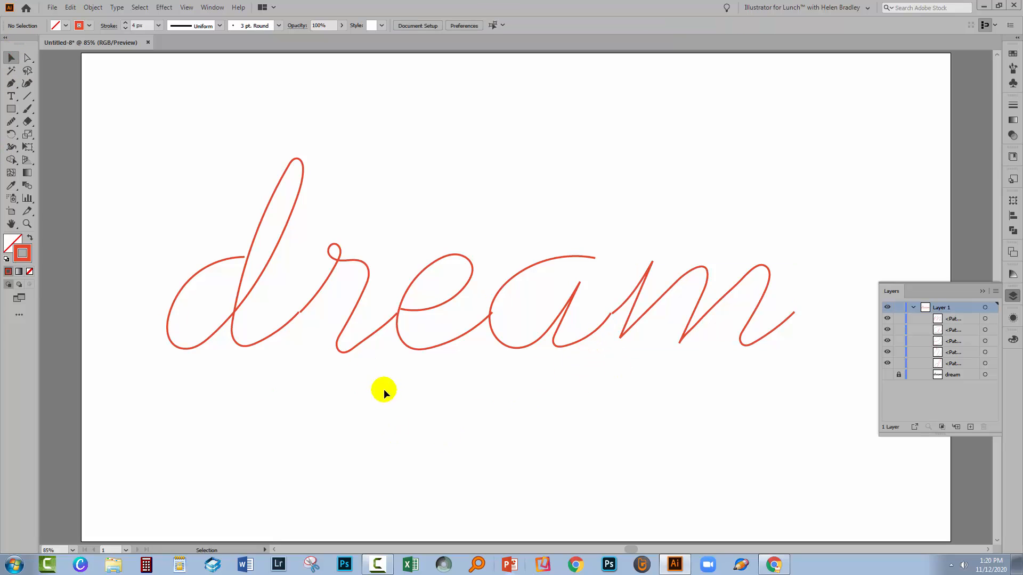
{"action": "left_click", "coordinate": [26, 223]}
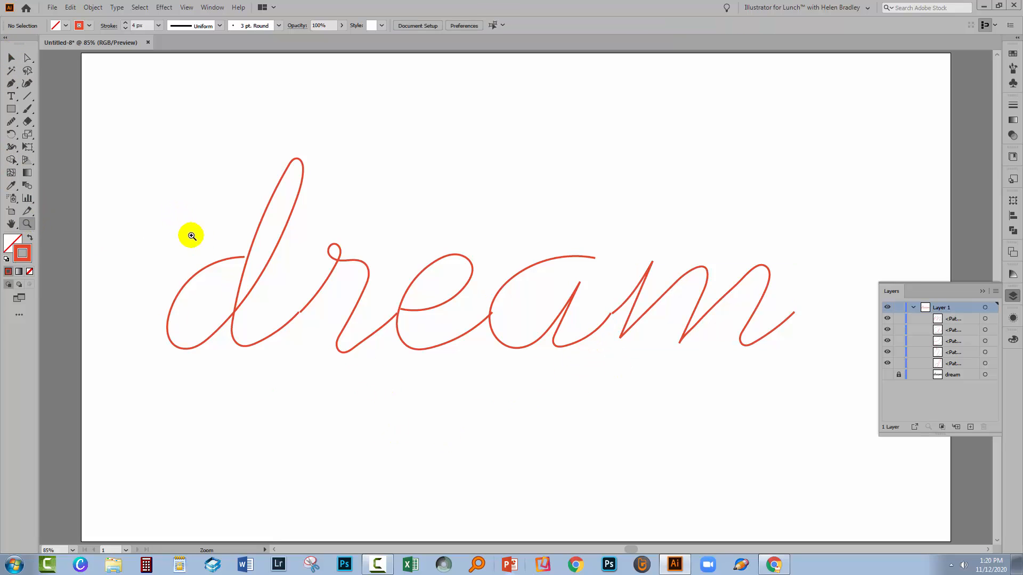
Join the stroke through the d with the neighbouring path ends so dream becomes two continuous paths
{"action": "left_click", "coordinate": [457, 398]}
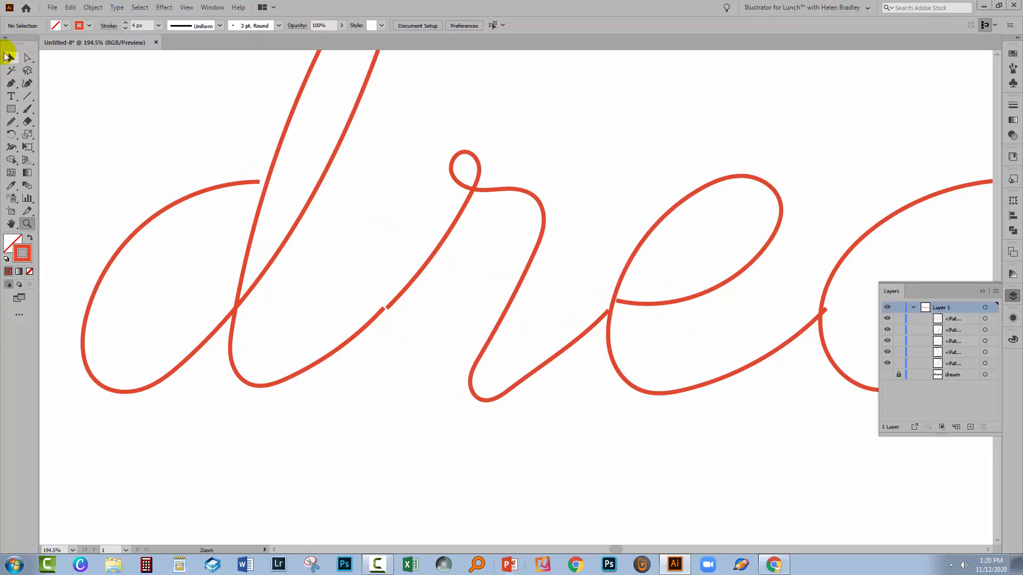
{"action": "left_click", "coordinate": [168, 269]}
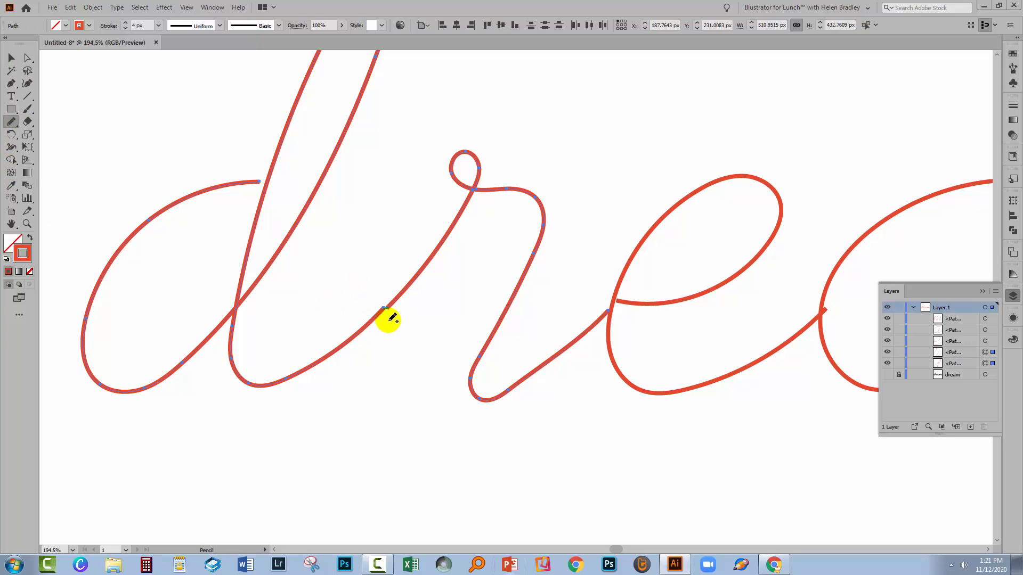
{"action": "mouse_move", "coordinate": [397, 295]}
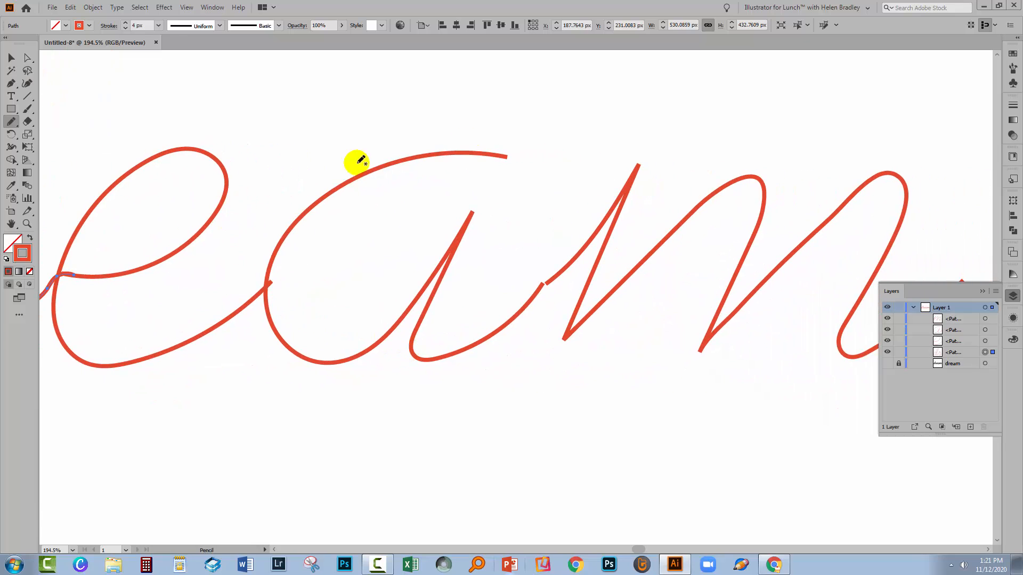
{"action": "mouse_move", "coordinate": [305, 295]}
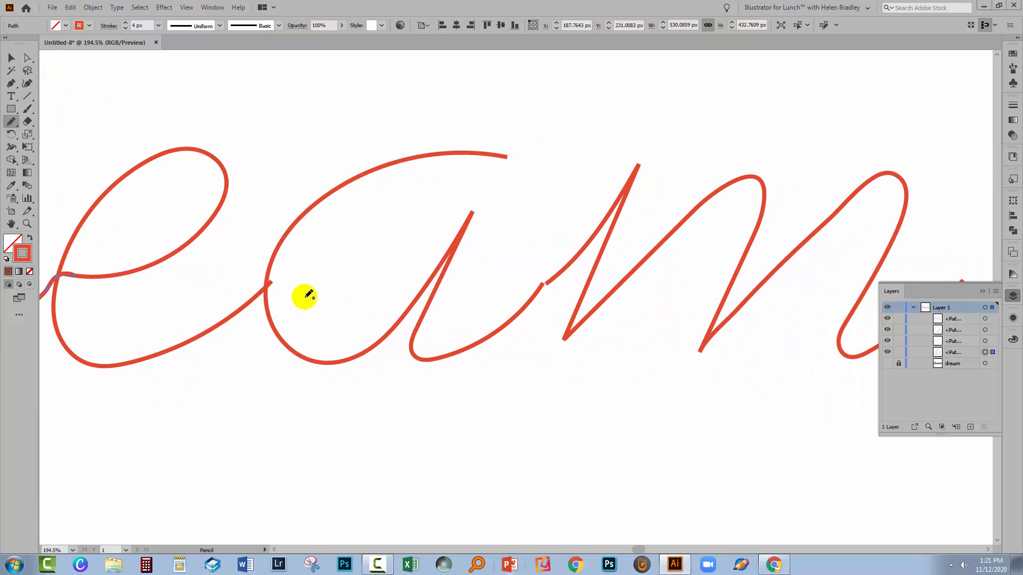
{"action": "mouse_move", "coordinate": [522, 302]}
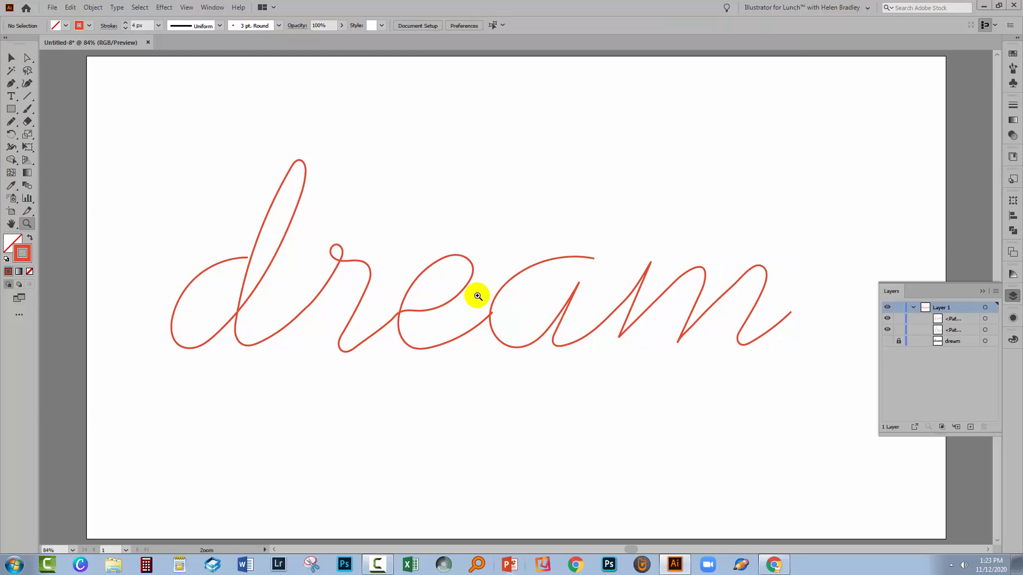
{"action": "left_click", "coordinate": [476, 298]}
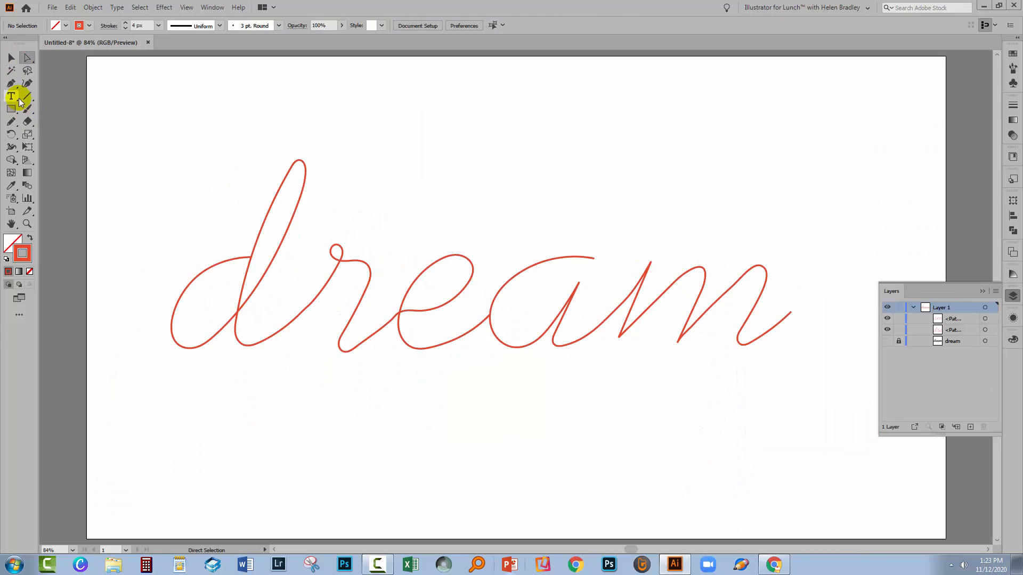
{"action": "mouse_move", "coordinate": [545, 409]}
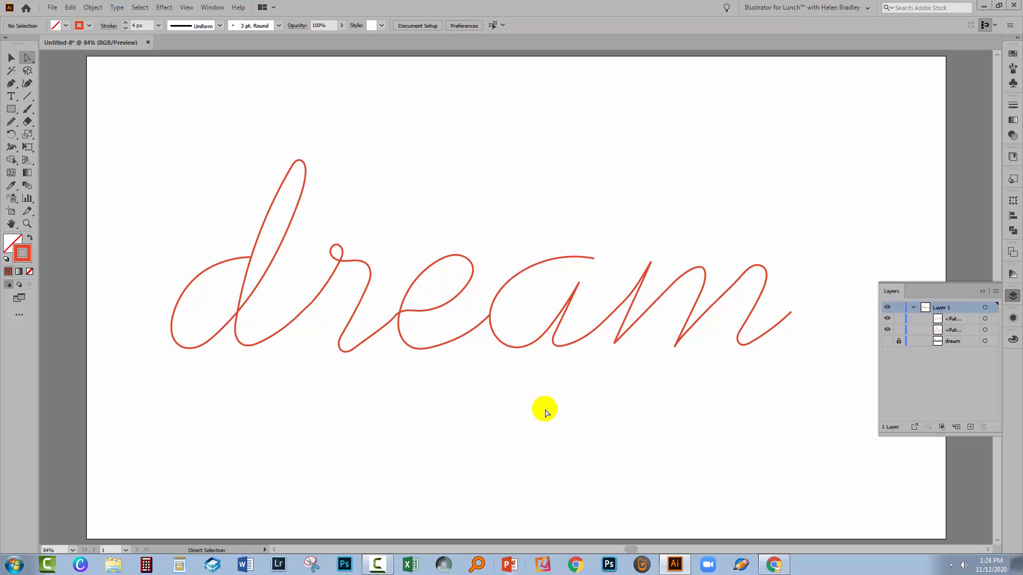
{"action": "mouse_move", "coordinate": [486, 414]}
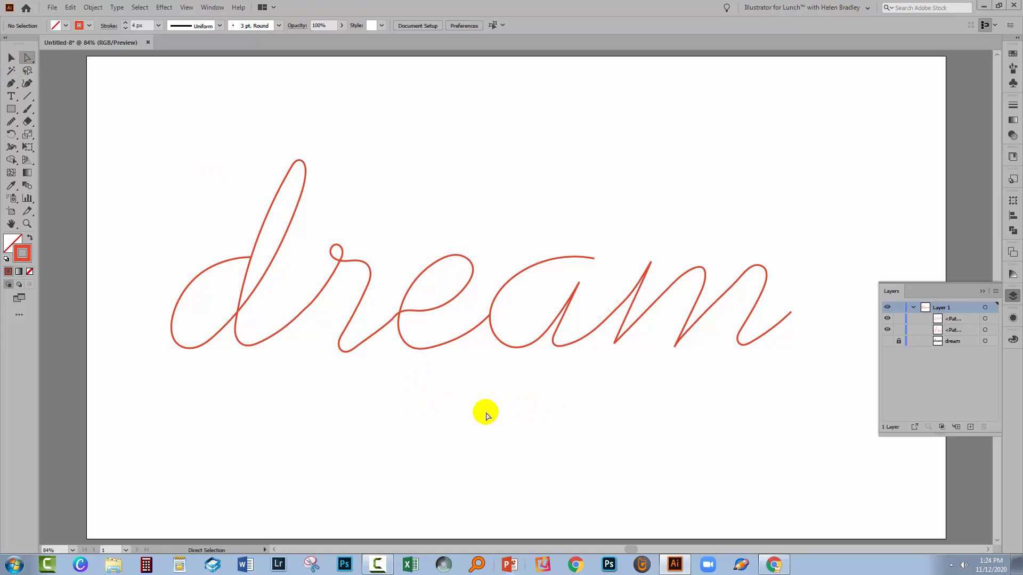
{"action": "mouse_move", "coordinate": [352, 415]}
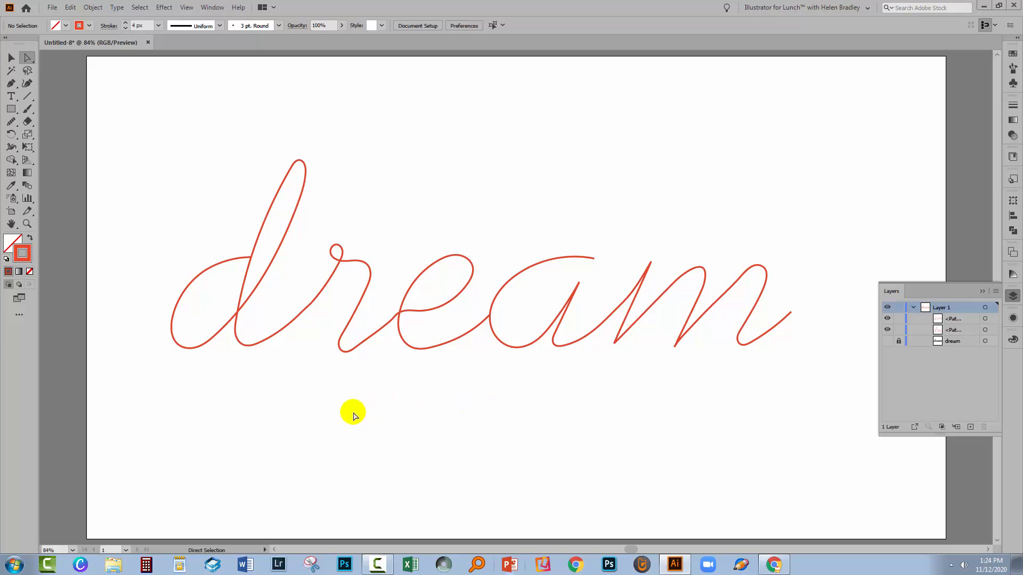
{"action": "mouse_move", "coordinate": [560, 412]}
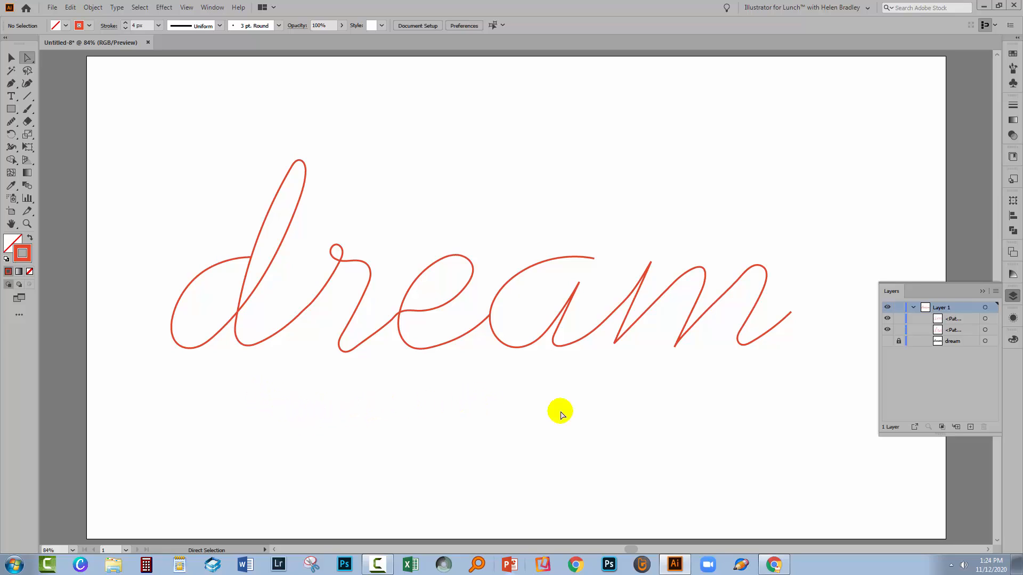
{"action": "mouse_move", "coordinate": [698, 369]}
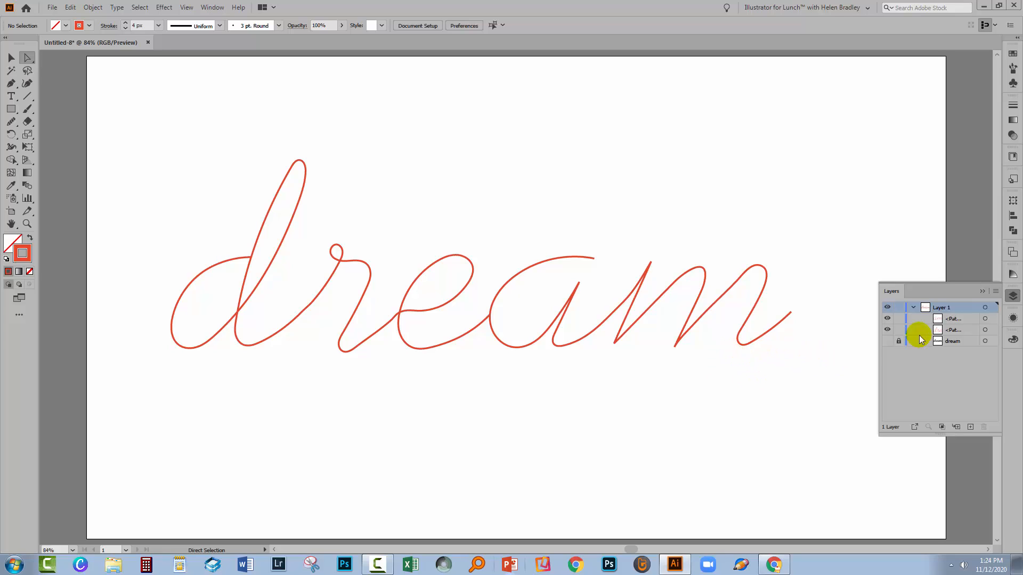
{"action": "mouse_move", "coordinate": [613, 370]}
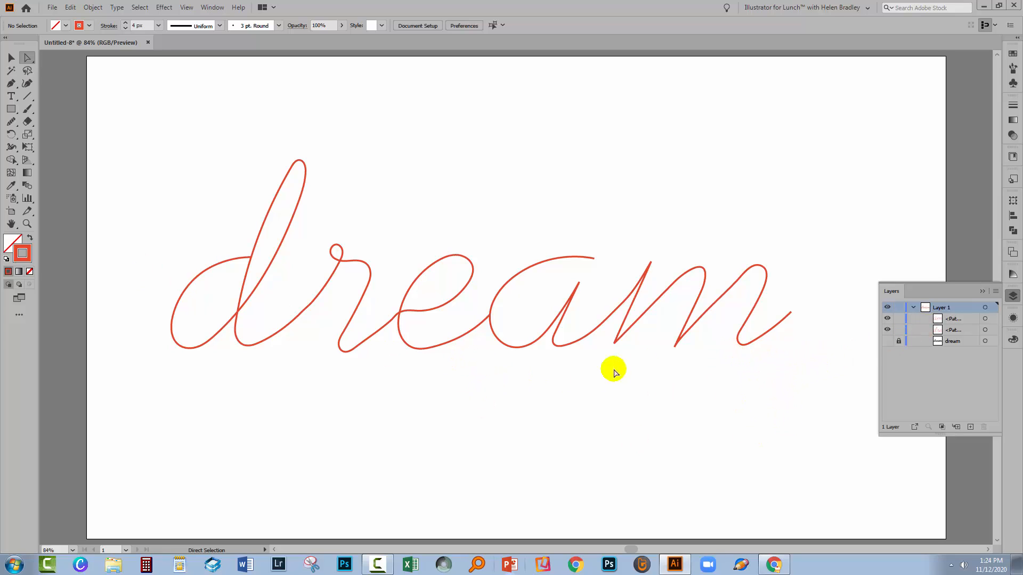
{"action": "mouse_move", "coordinate": [14, 58]}
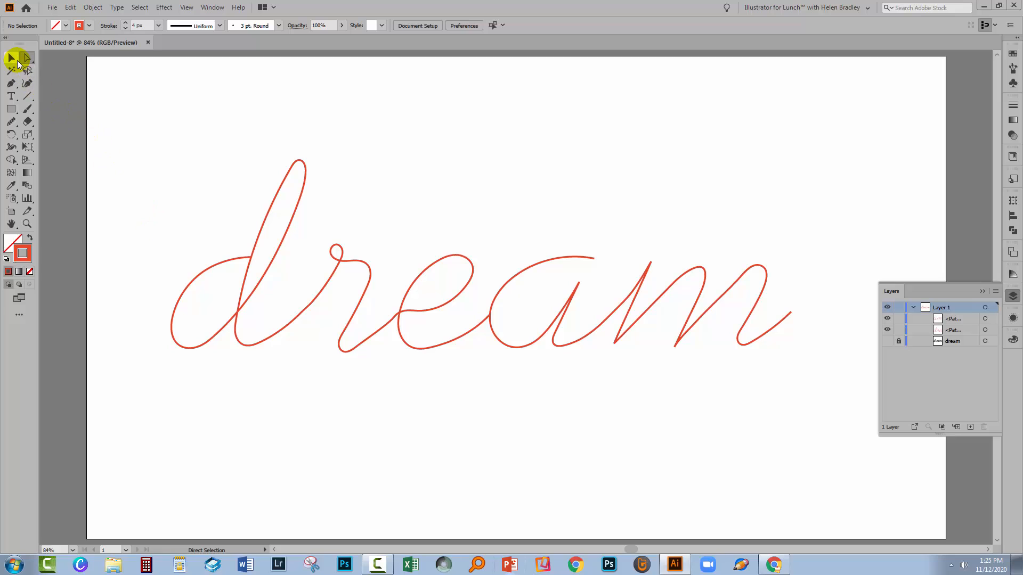
Apply a Dry Brush from the Artistic_Paintbrush library to the whole word dream
{"action": "left_click", "coordinate": [11, 57]}
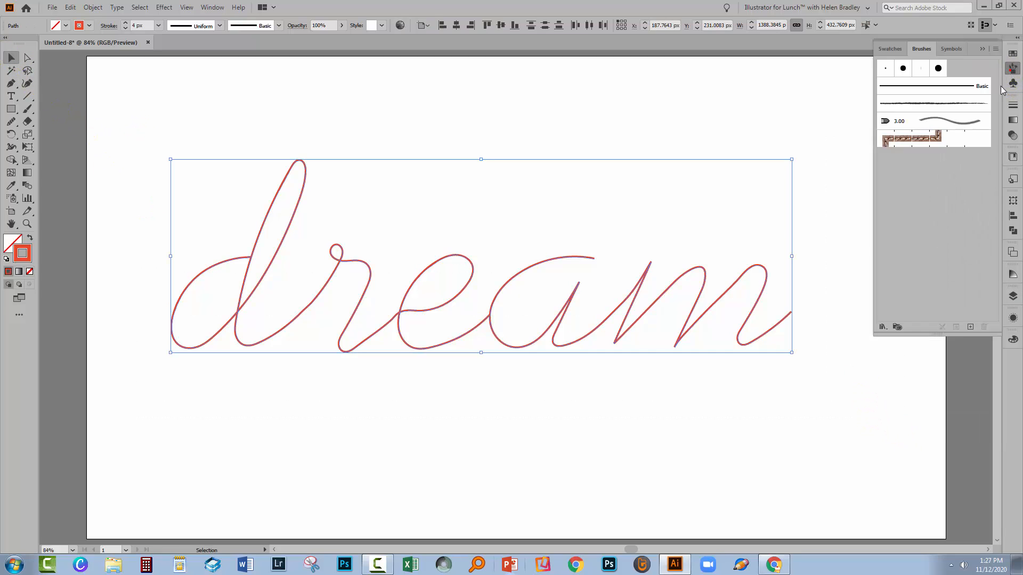
{"action": "left_click", "coordinate": [881, 327]}
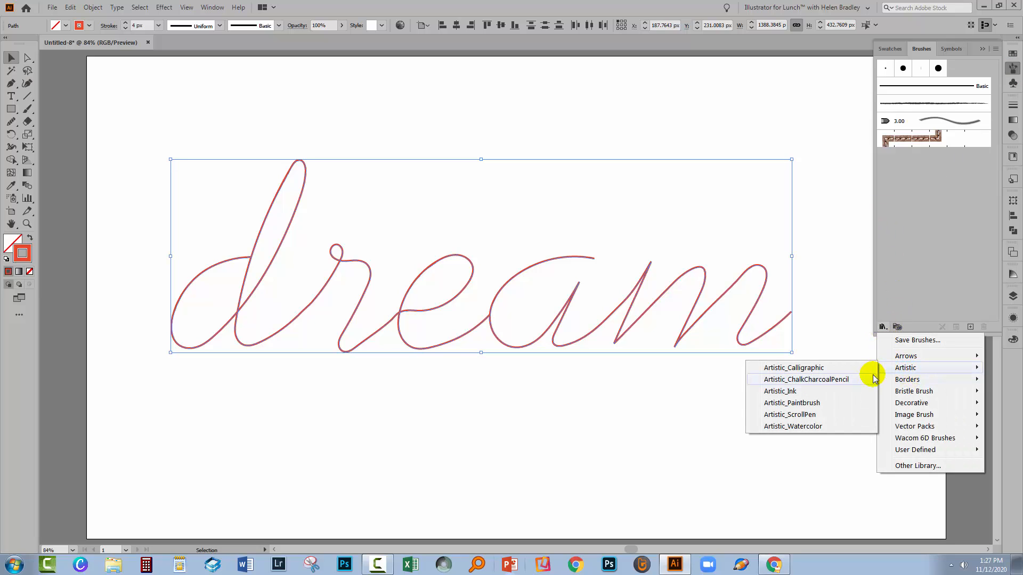
{"action": "mouse_move", "coordinate": [791, 403]}
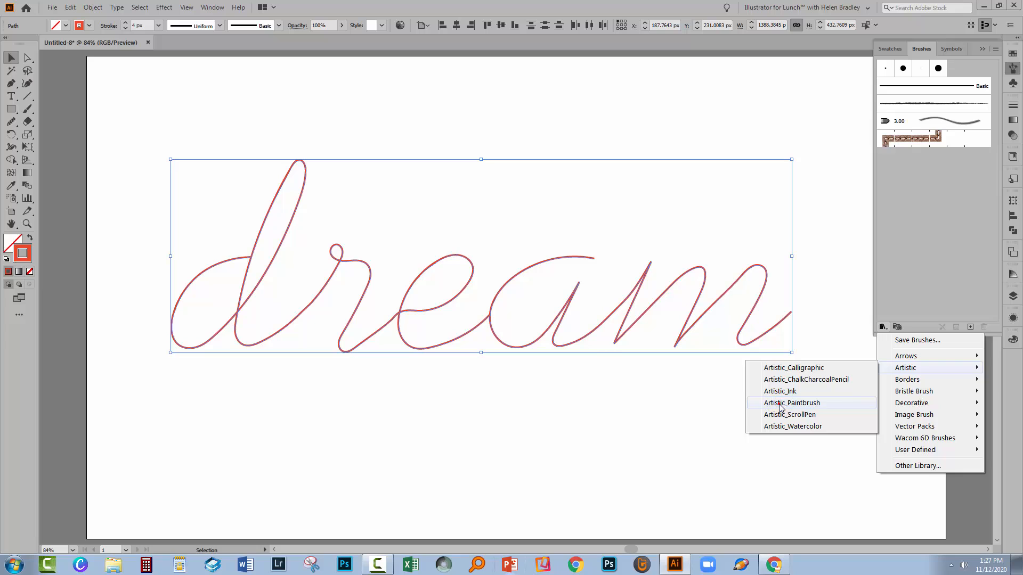
{"action": "left_click", "coordinate": [792, 402]}
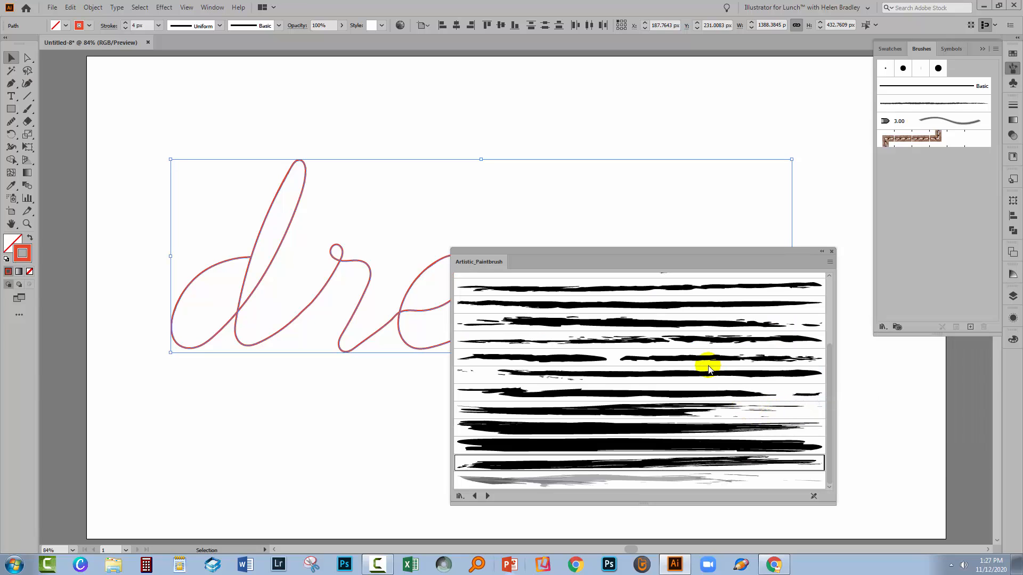
{"action": "mouse_move", "coordinate": [652, 362]}
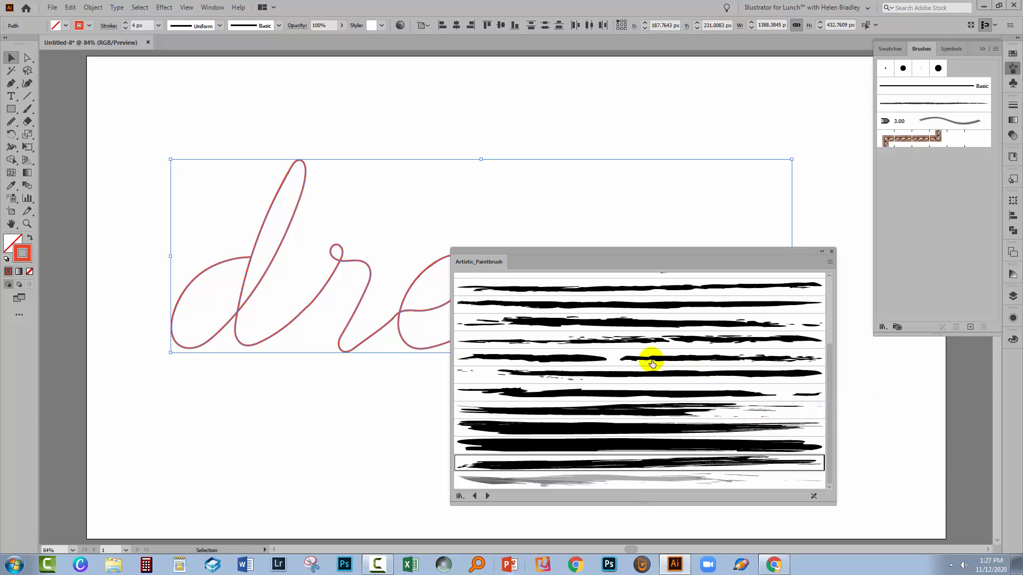
{"action": "mouse_move", "coordinate": [577, 301]}
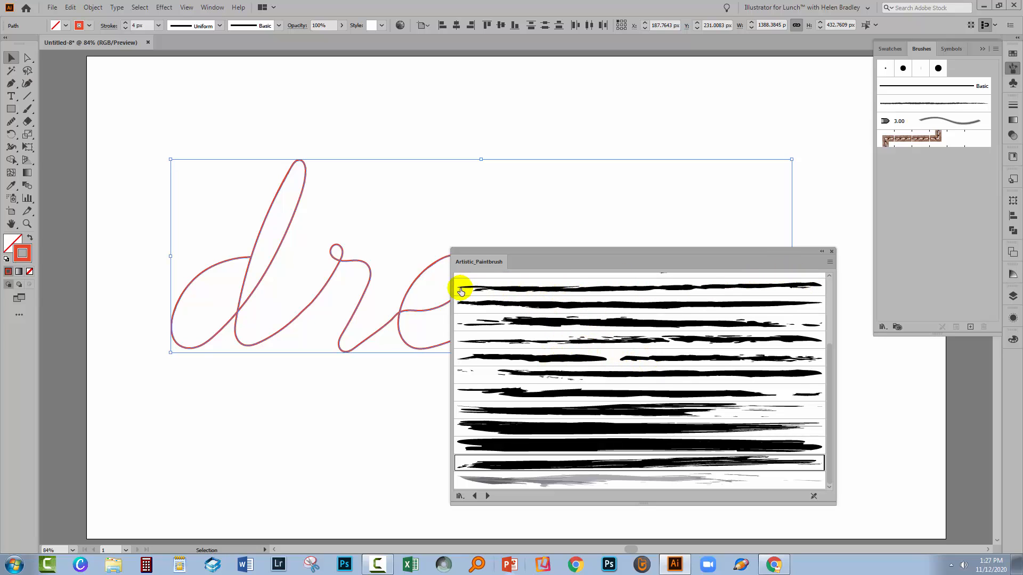
{"action": "mouse_move", "coordinate": [601, 374]}
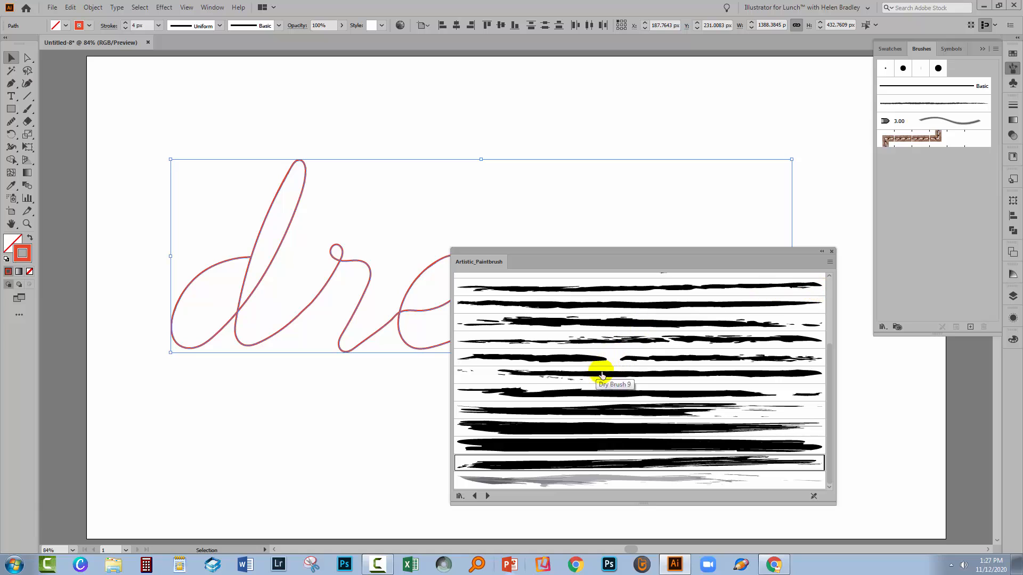
{"action": "mouse_move", "coordinate": [587, 354]}
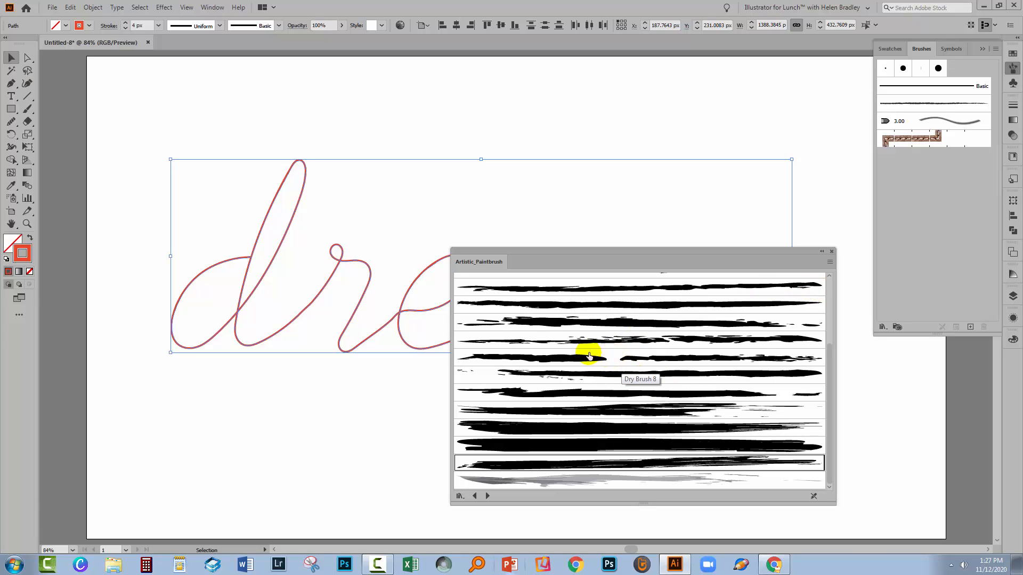
{"action": "mouse_move", "coordinate": [603, 294]}
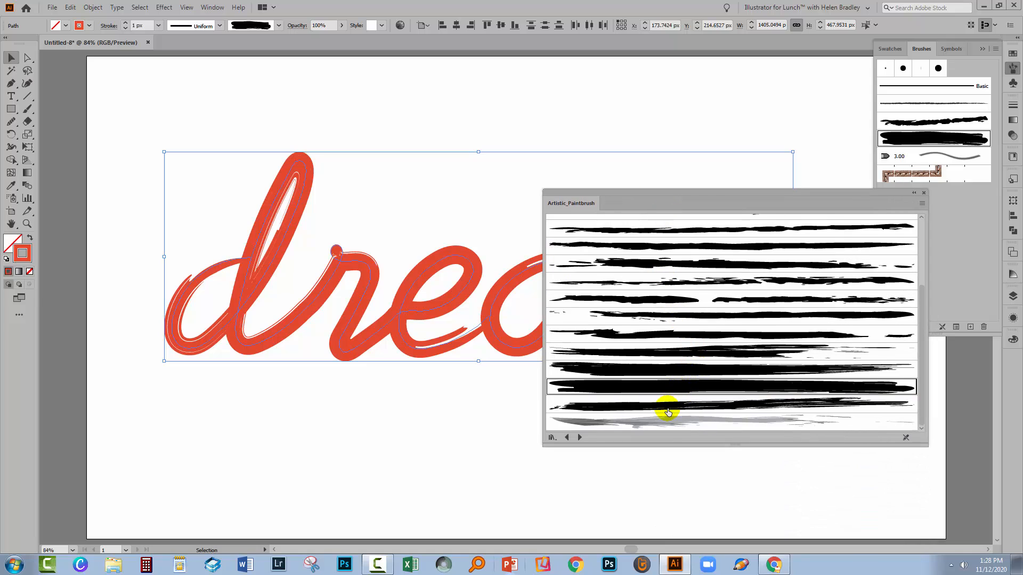
{"action": "left_click", "coordinate": [731, 405]}
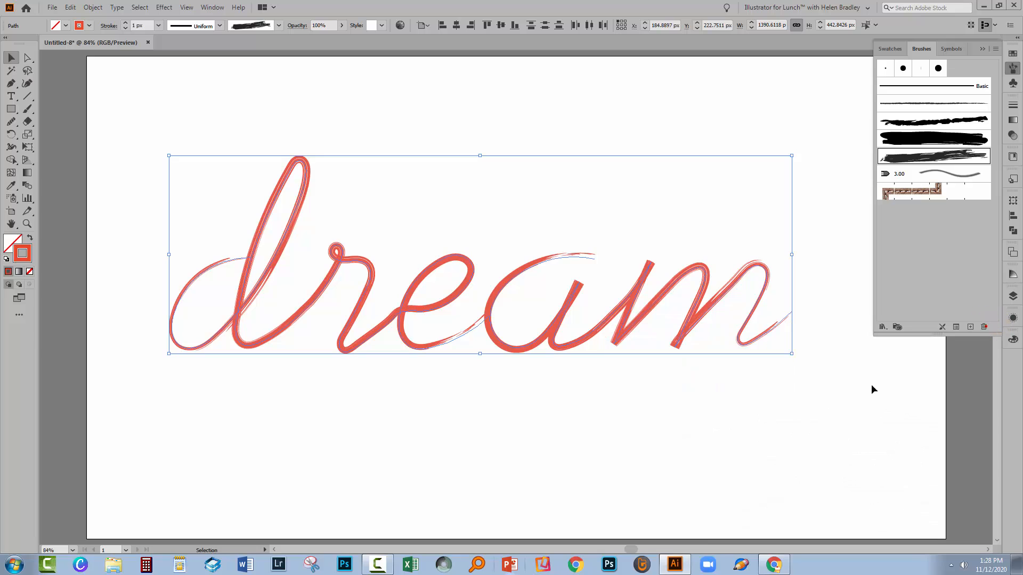
{"action": "left_click", "coordinate": [669, 351]}
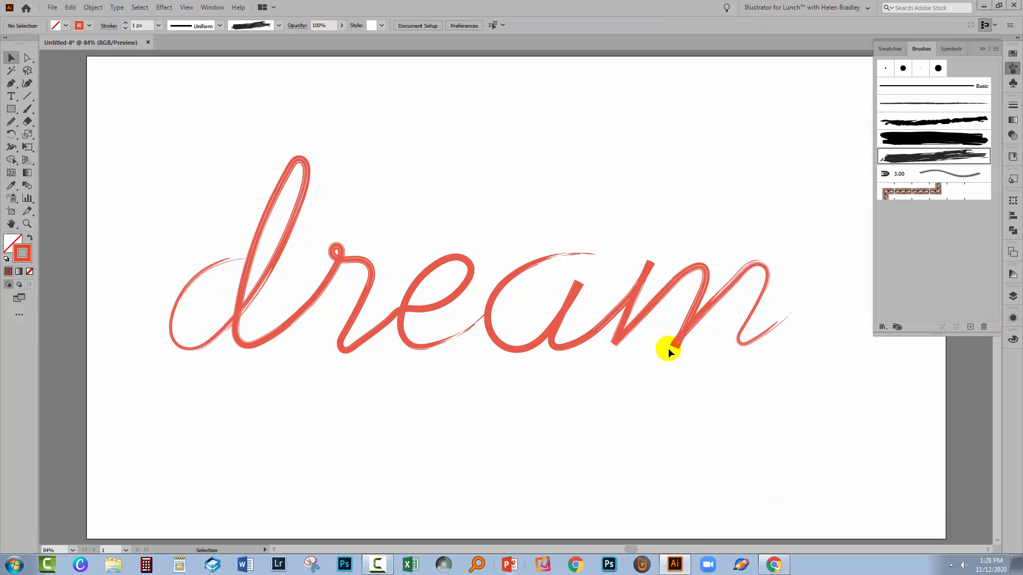
{"action": "mouse_move", "coordinate": [159, 239]}
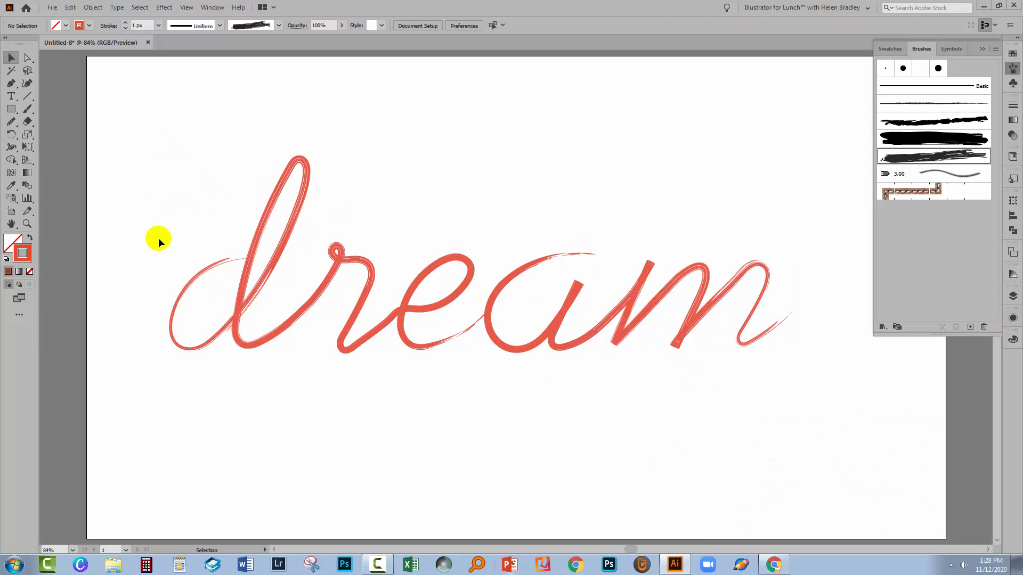
{"action": "mouse_move", "coordinate": [372, 255]}
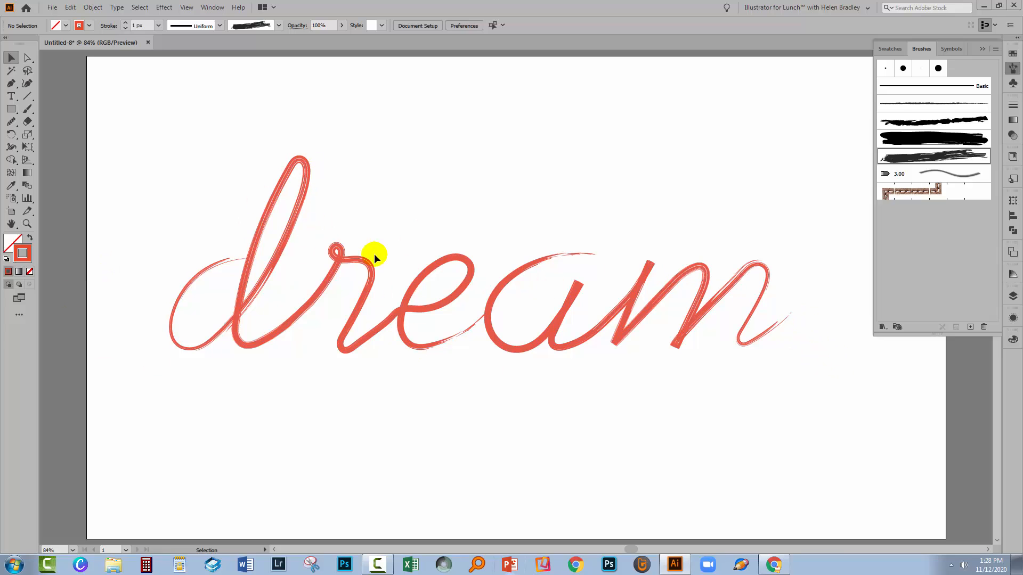
{"action": "mouse_move", "coordinate": [864, 421]}
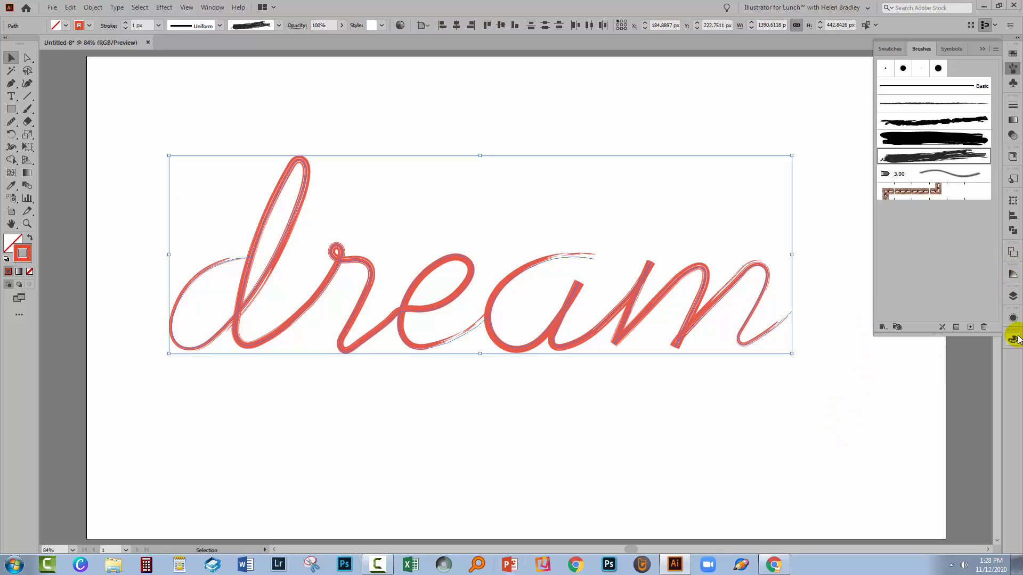
Apply the purple swatch from the Neon Effects graphic style library to dream
{"action": "left_click", "coordinate": [1013, 181]}
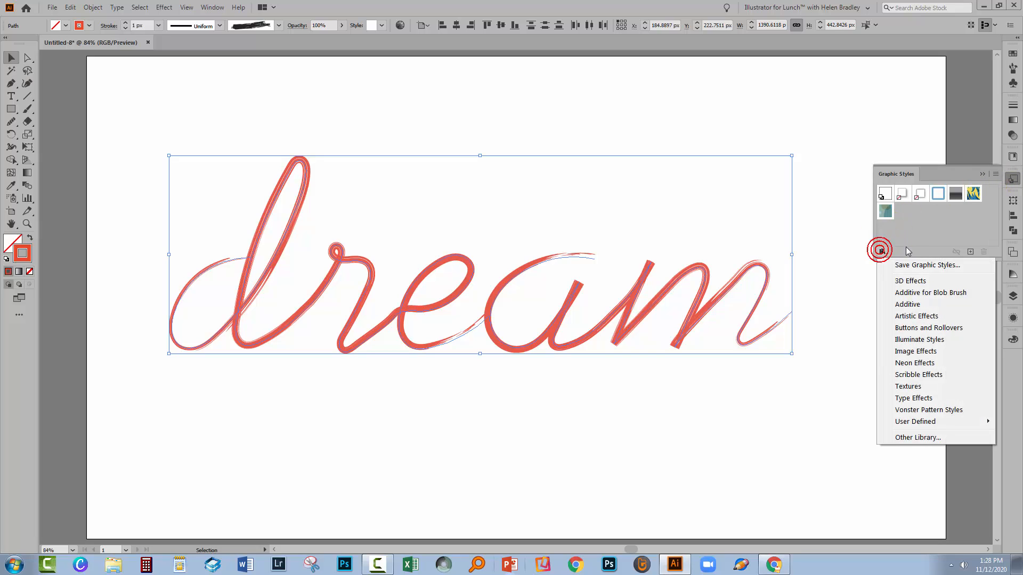
{"action": "mouse_move", "coordinate": [915, 362]}
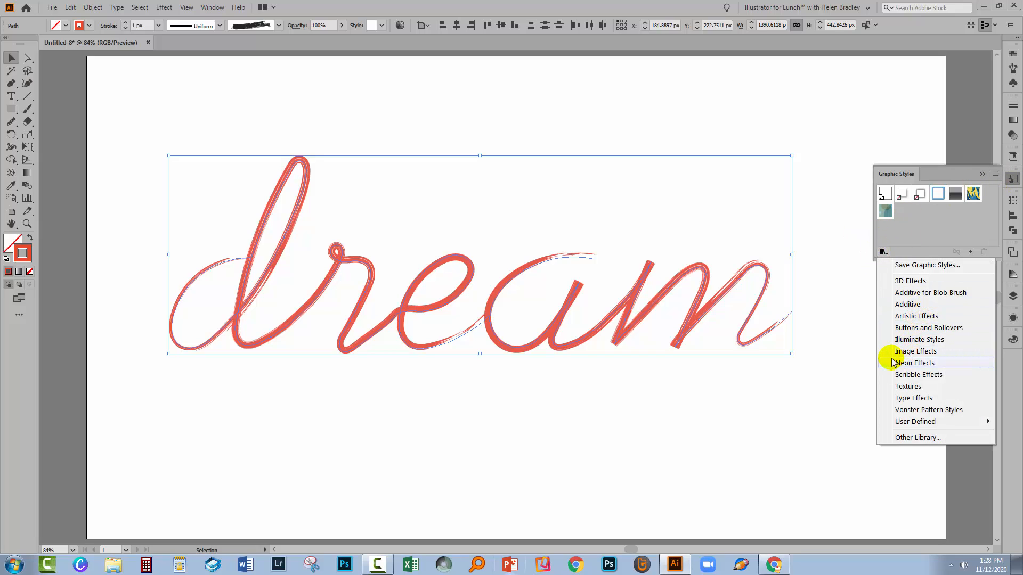
{"action": "left_click", "coordinate": [915, 362]}
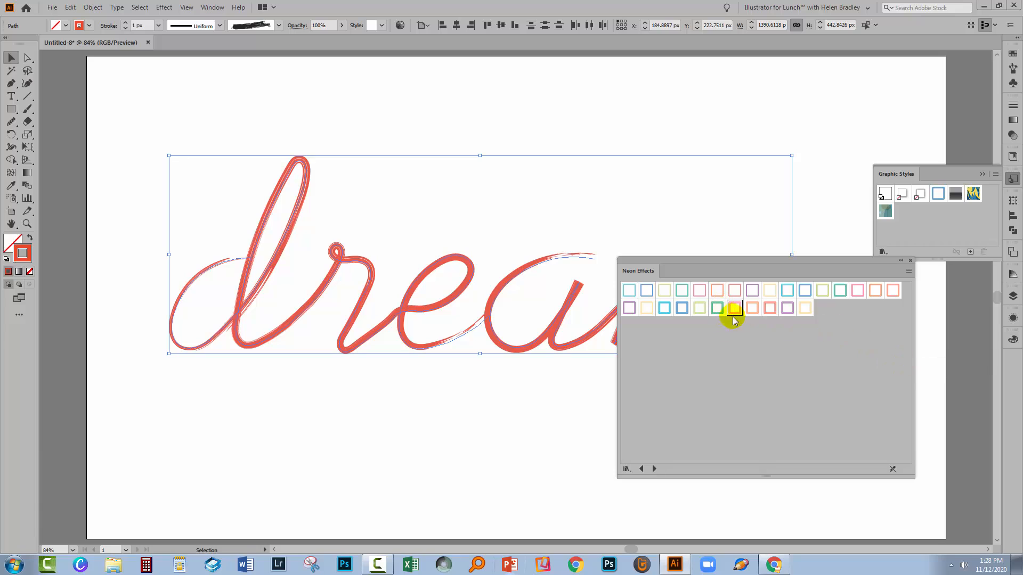
{"action": "left_click", "coordinate": [787, 308]}
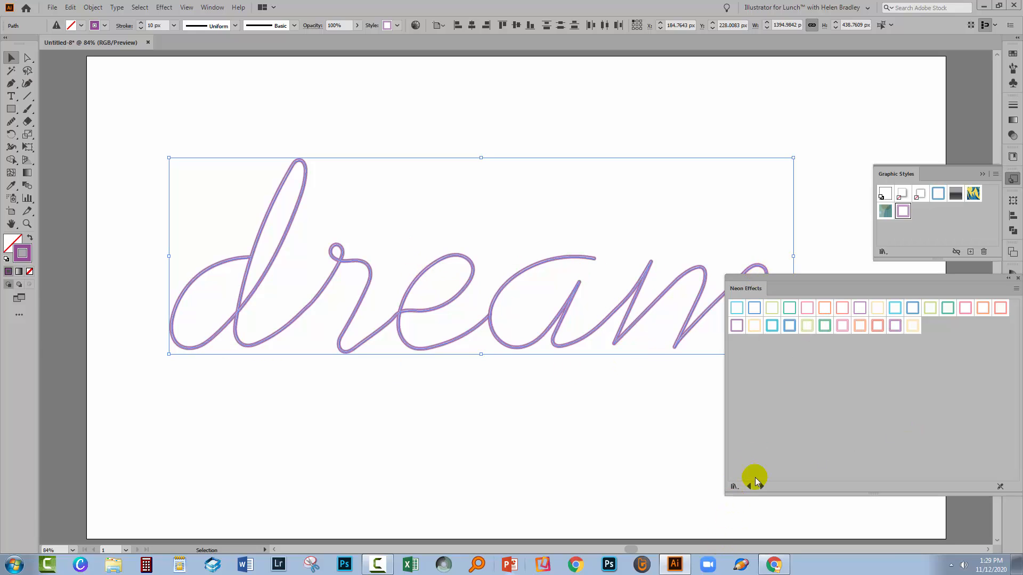
{"action": "left_click", "coordinate": [735, 486]}
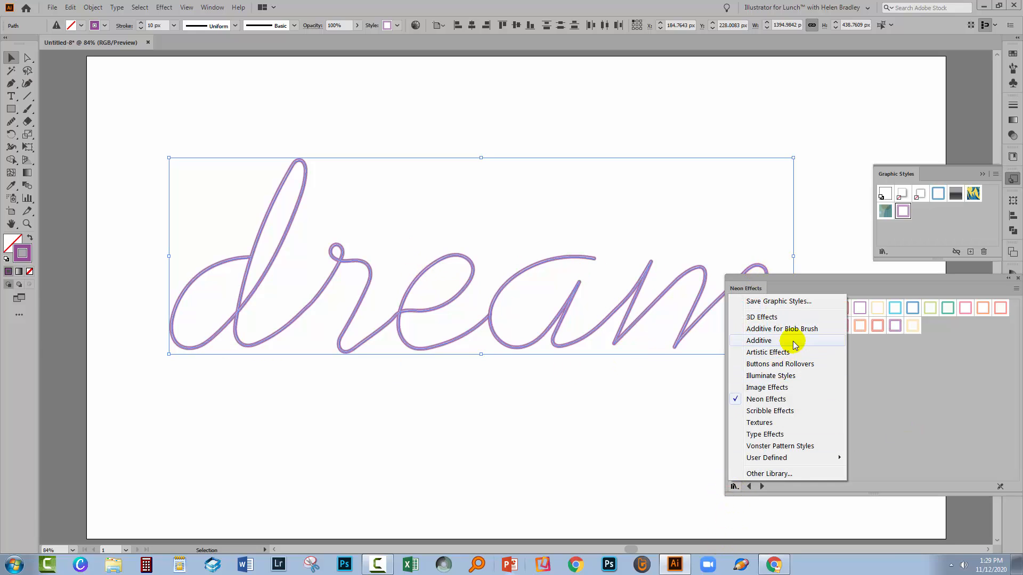
{"action": "mouse_move", "coordinate": [765, 433]}
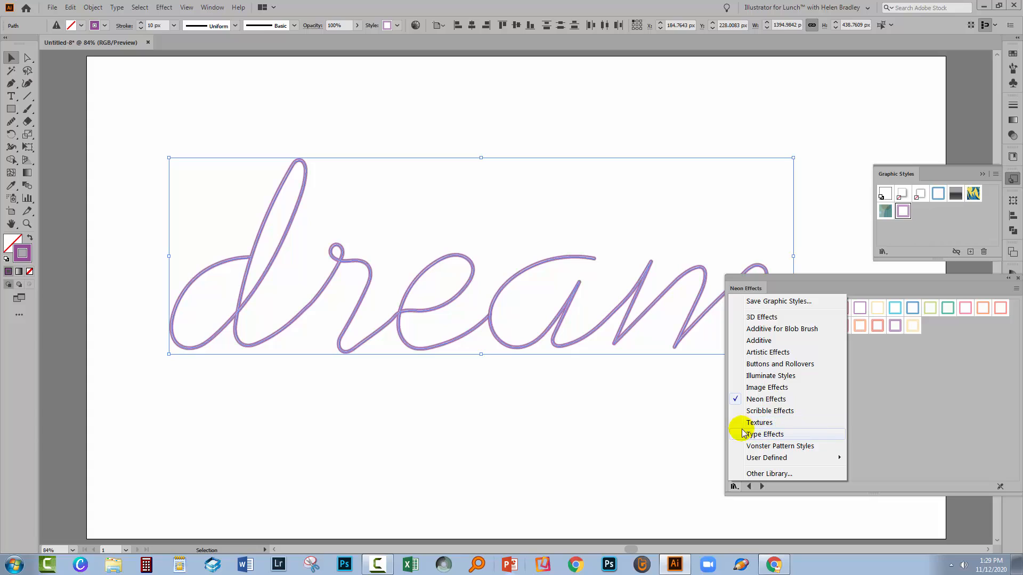
{"action": "mouse_move", "coordinate": [765, 434]}
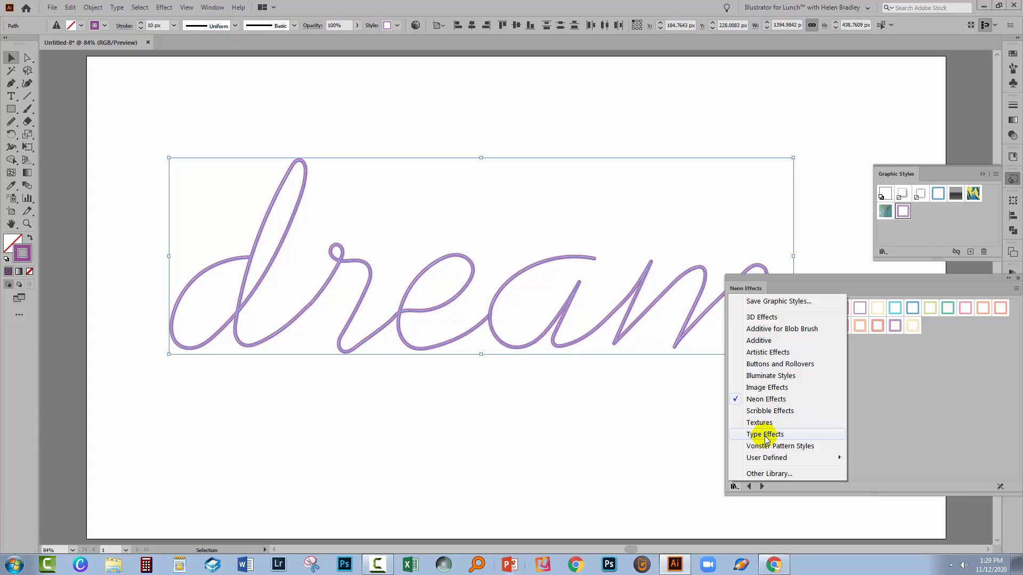
{"action": "mouse_move", "coordinate": [254, 329]}
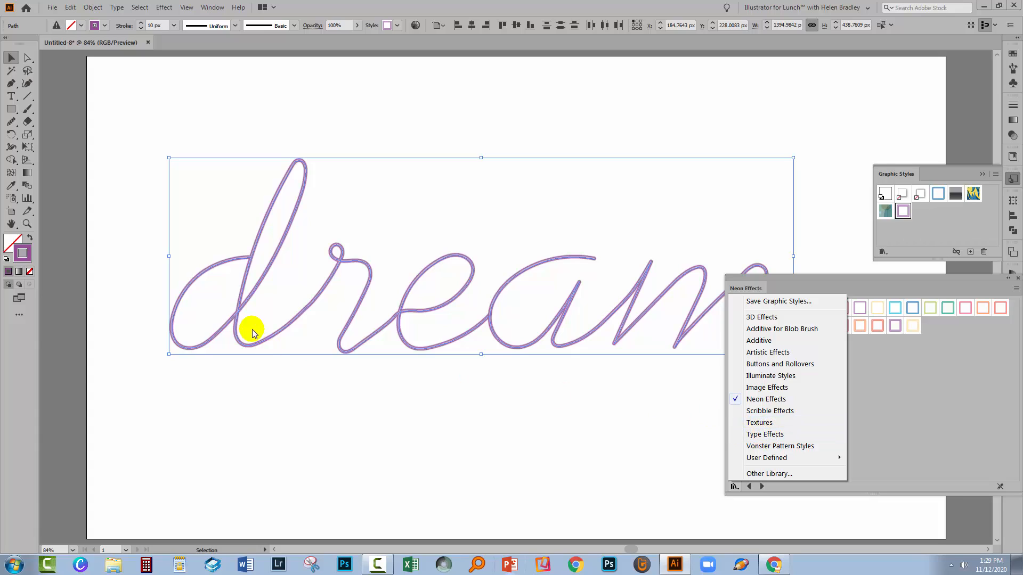
{"action": "mouse_move", "coordinate": [888, 472]}
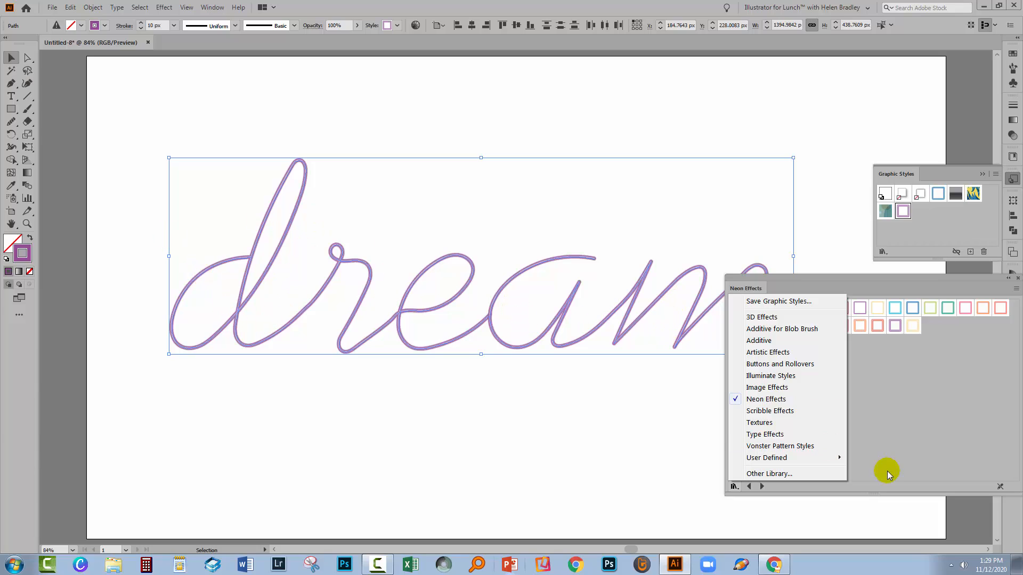
{"action": "mouse_move", "coordinate": [765, 434]}
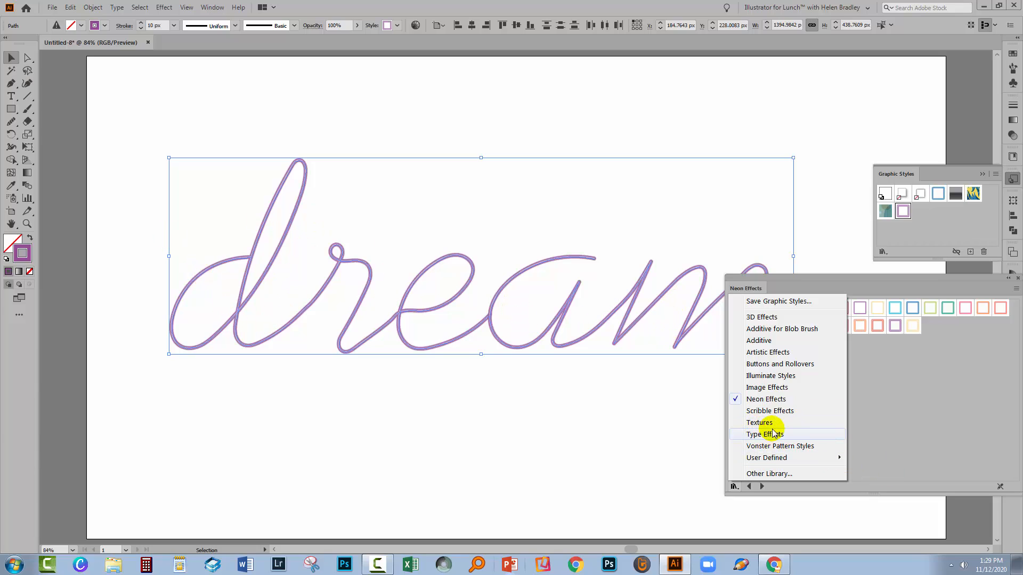
{"action": "mouse_move", "coordinate": [774, 388]}
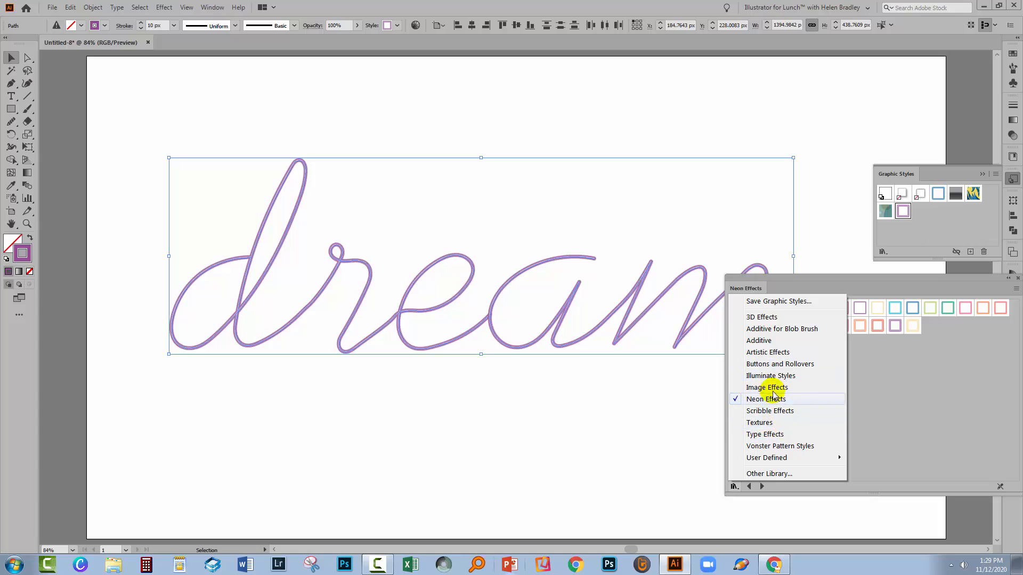
{"action": "mouse_move", "coordinate": [774, 398]}
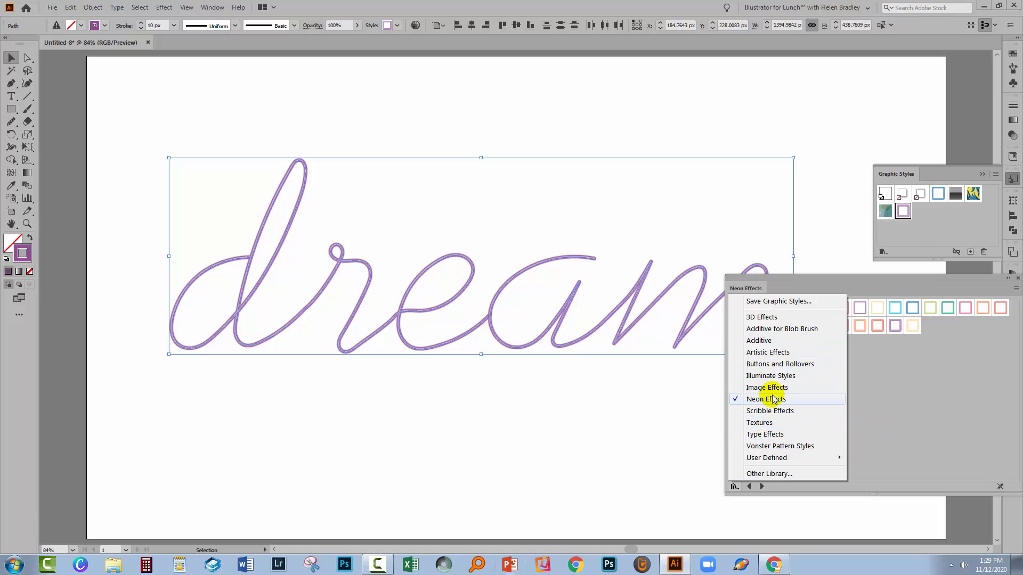
{"action": "left_click", "coordinate": [766, 399]}
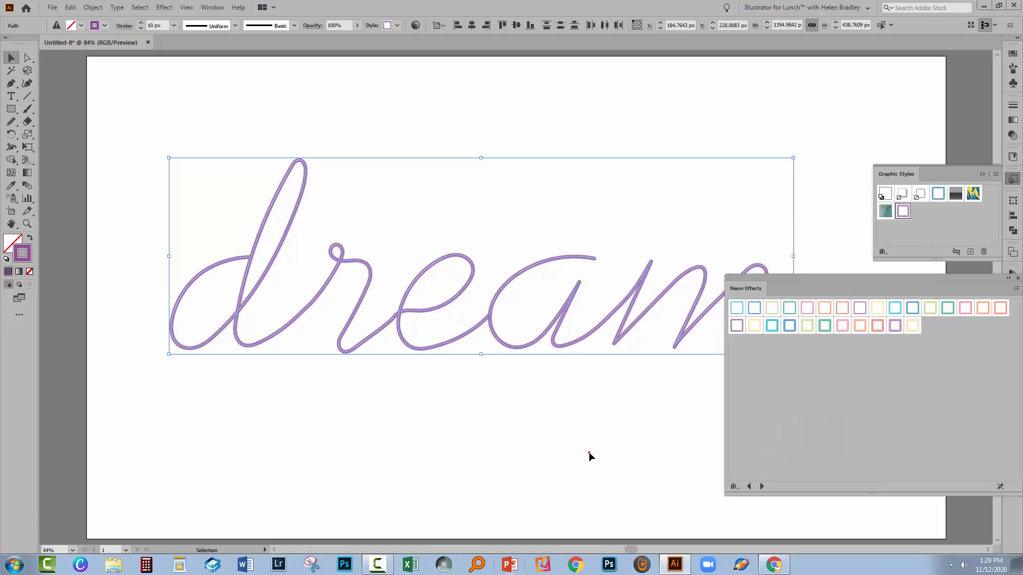